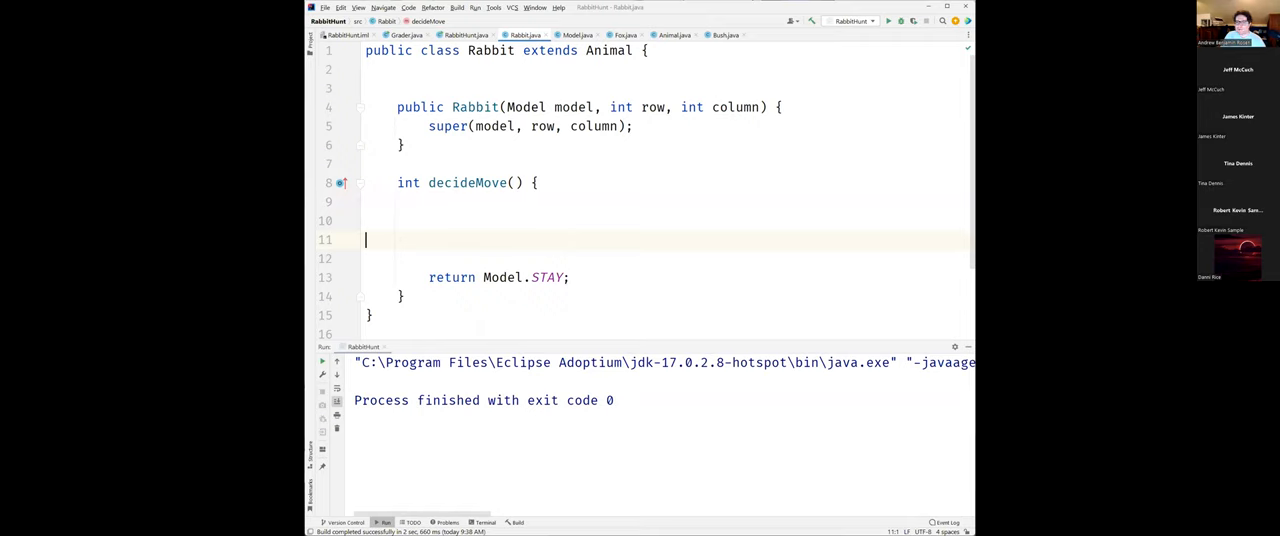
mouse_move(584, 272)
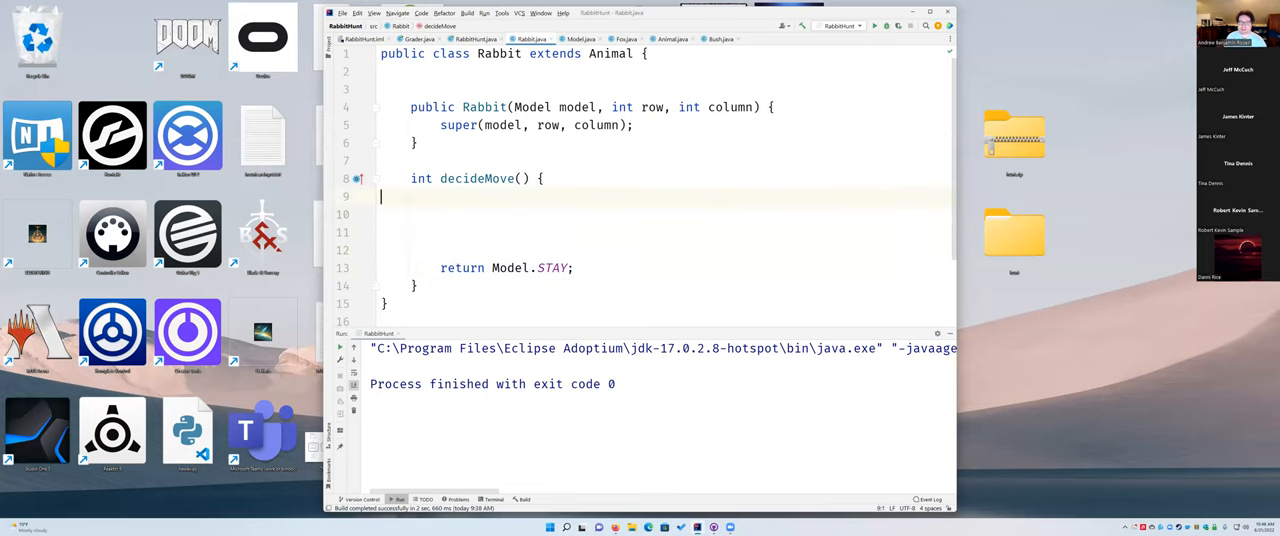
Begin a for loop in decideMove() declaring int i = Model.MIN_DIRECTION
click(400, 196)
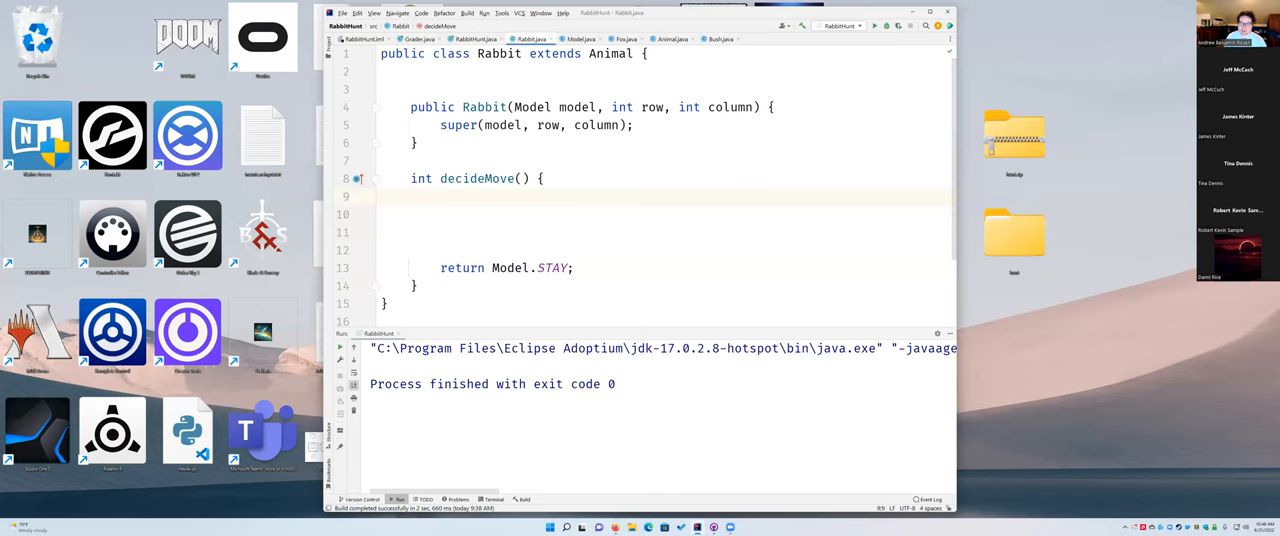
text(for)
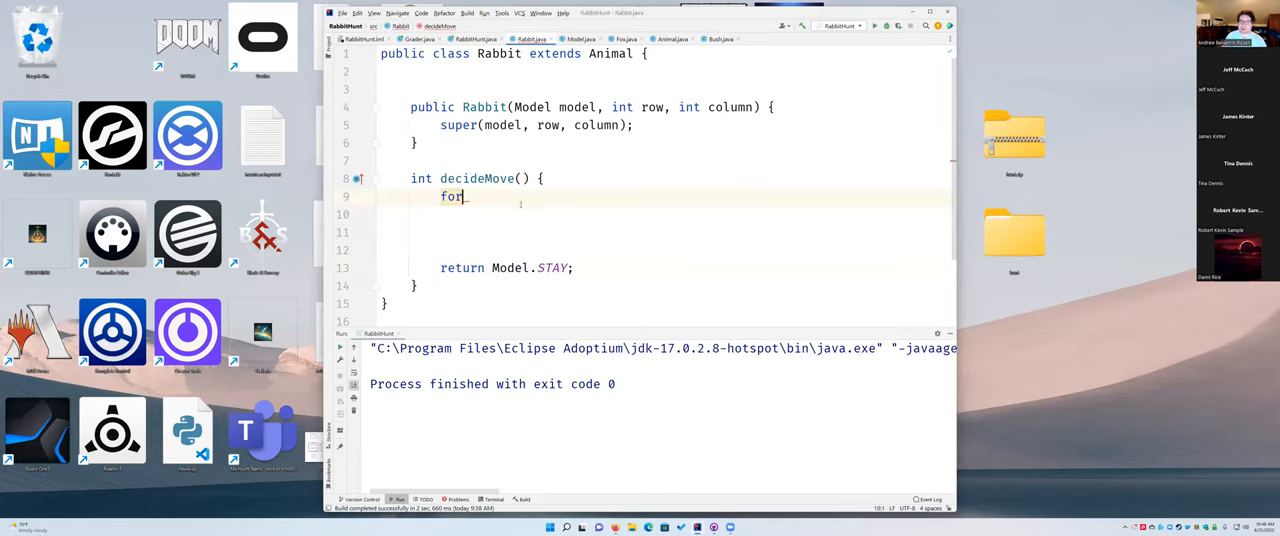
text(())
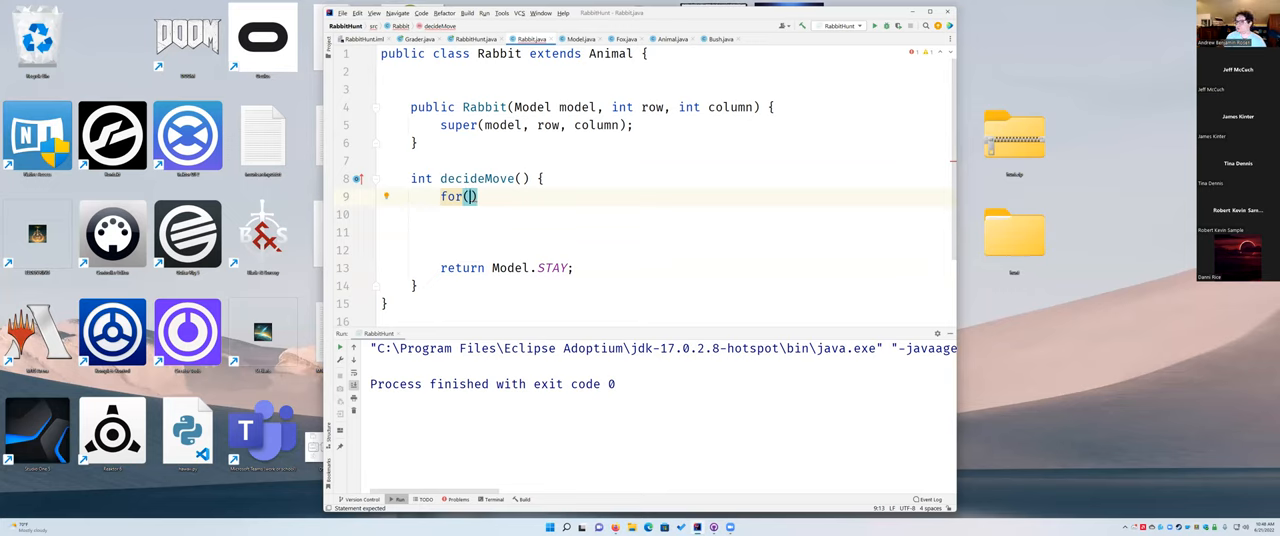
text(int i_=)
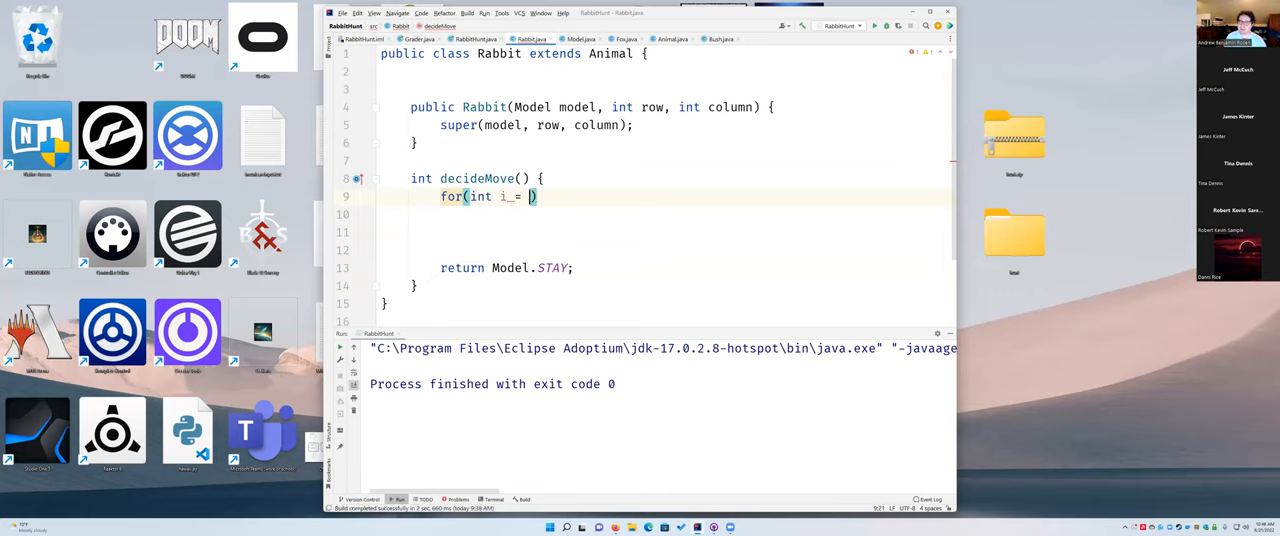
text(Model.MIN_DIRECTION_)
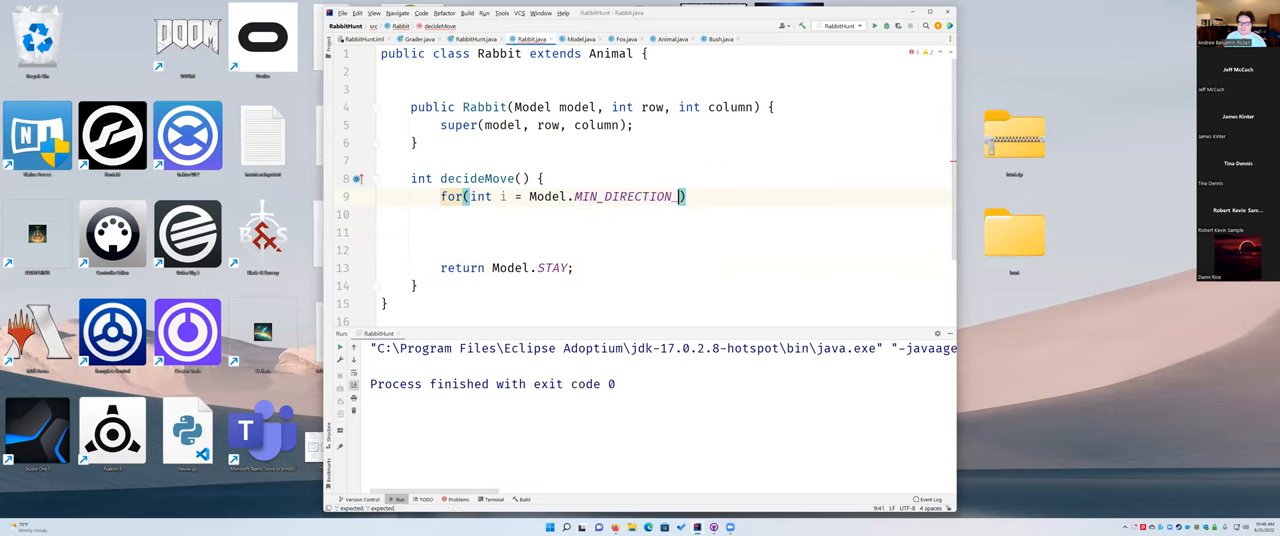
text(;)
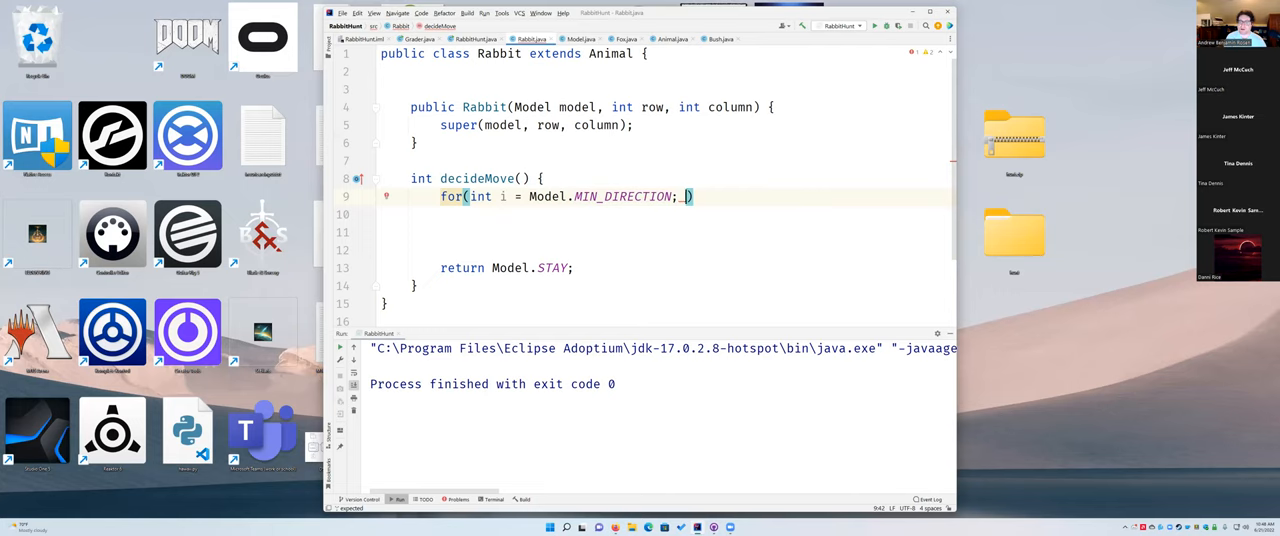
text(i <)
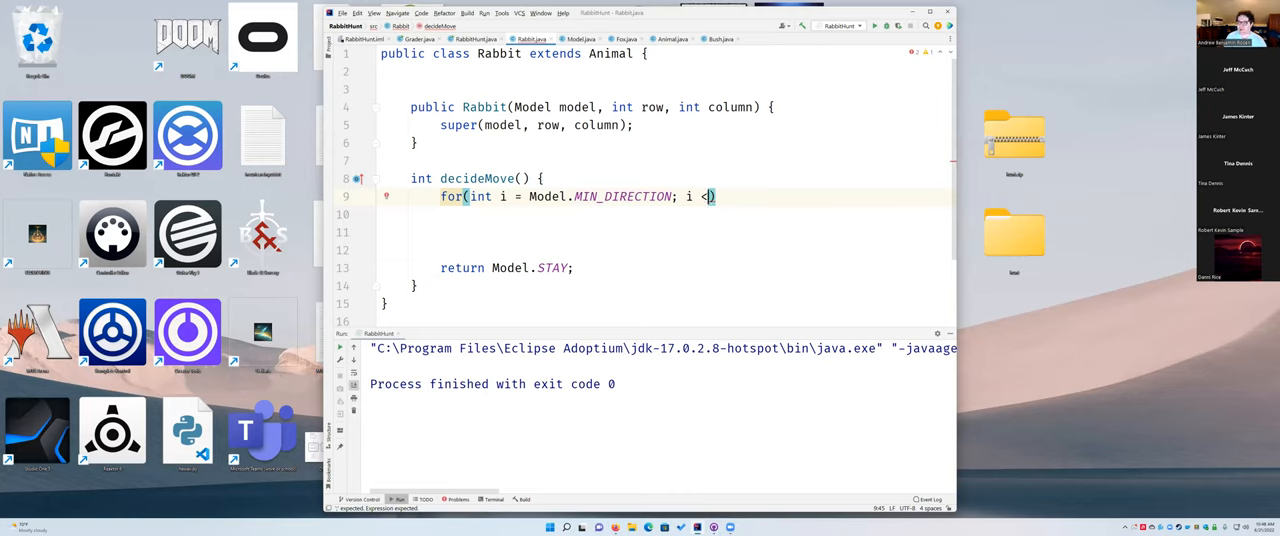
text(=)
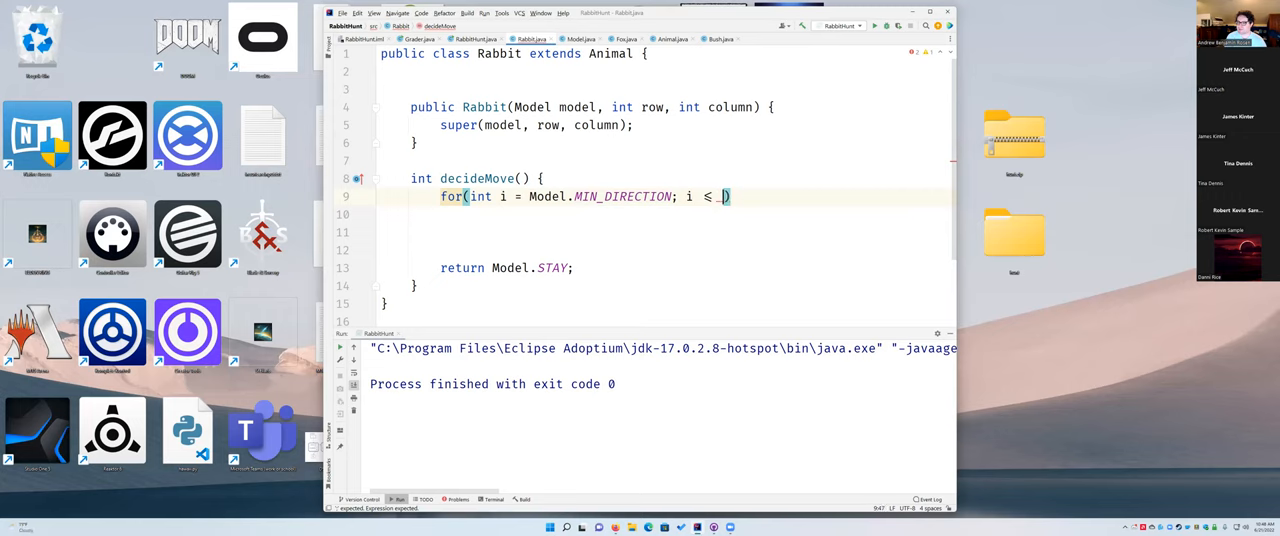
Complete the loop header with i <= Model.MAX_DIRECTION; i++ and open its body
text(_M)
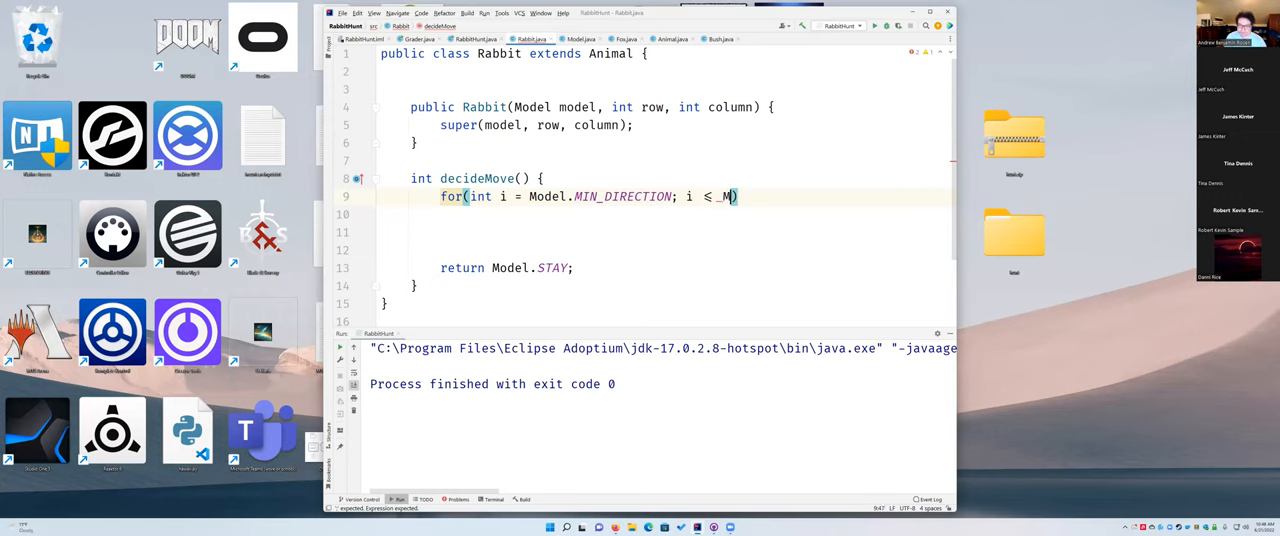
text(_Model.)
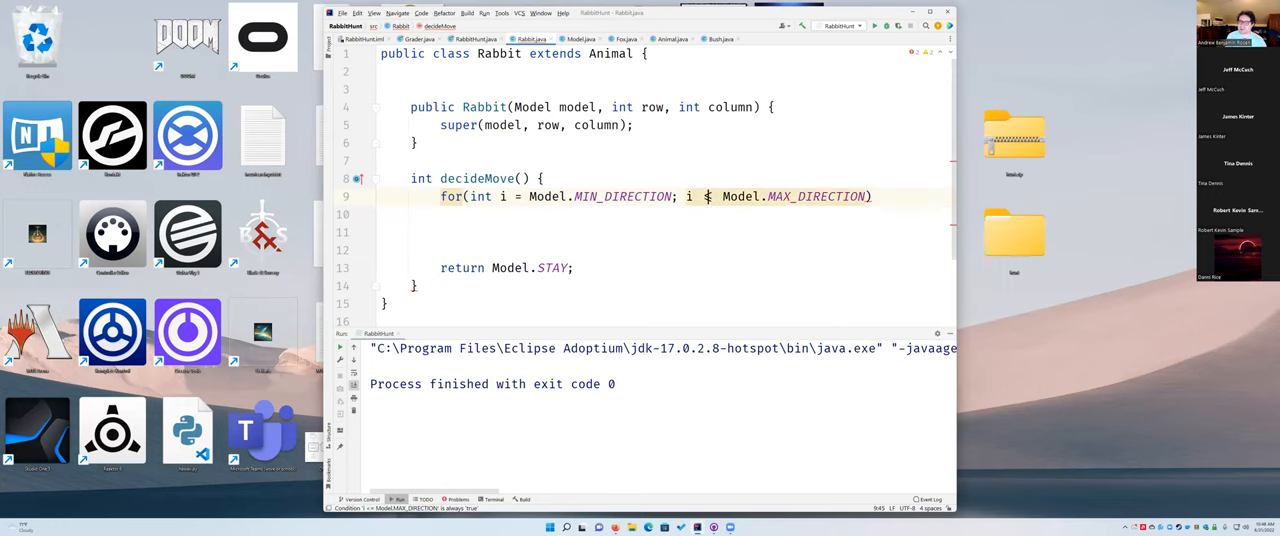
text(<=)
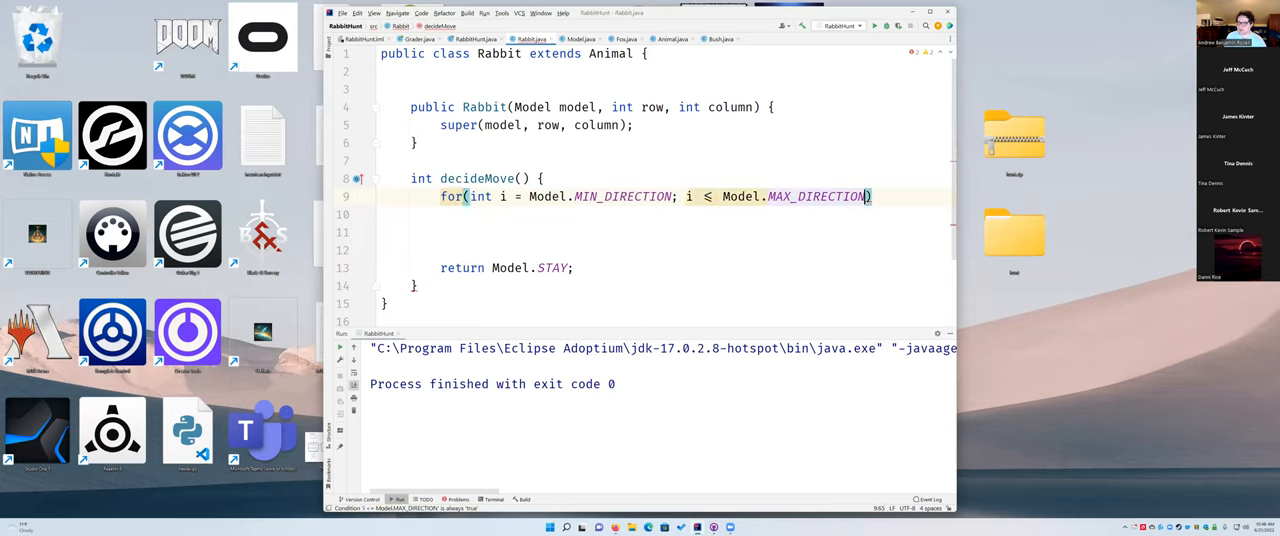
text(')
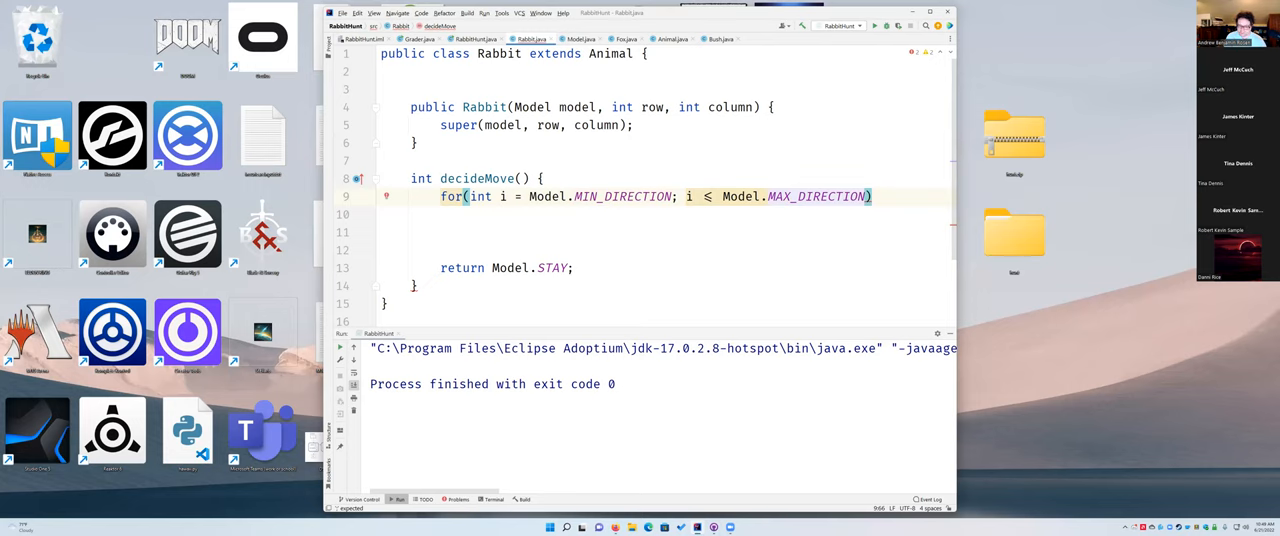
text(i++)
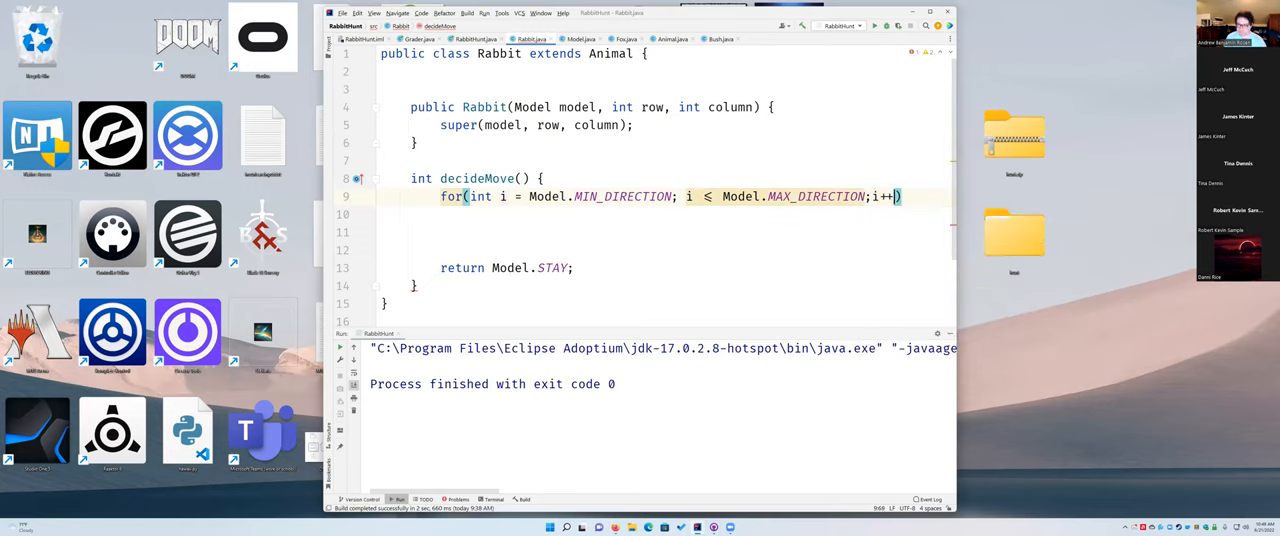
text({)
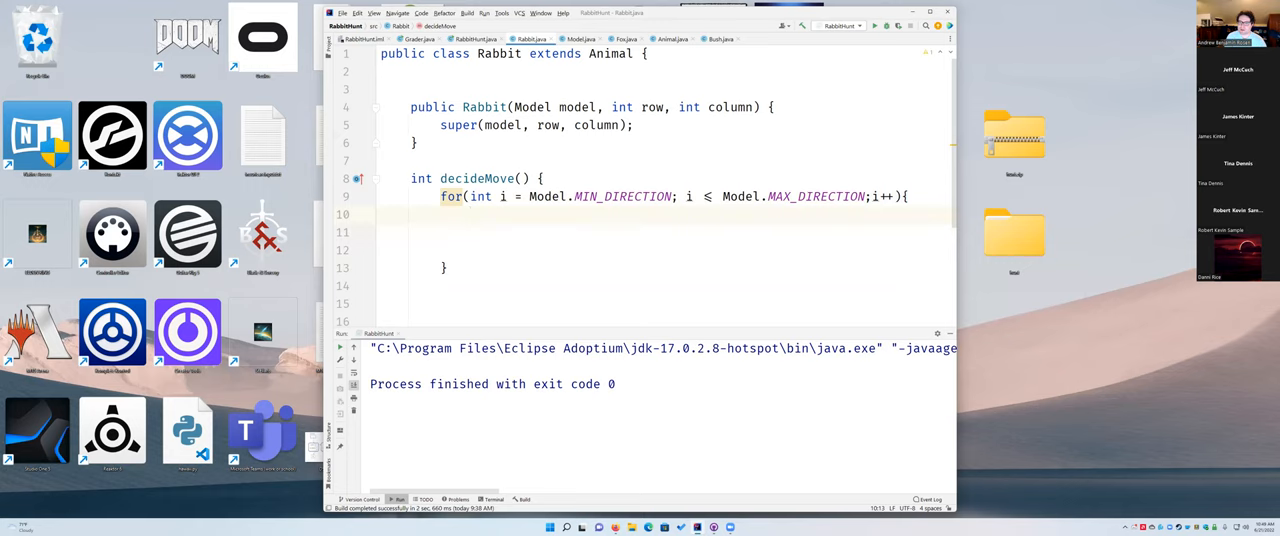
Write if(look(i) == Model.FOX){ inside the loop, picking FOX from completion
text(if)
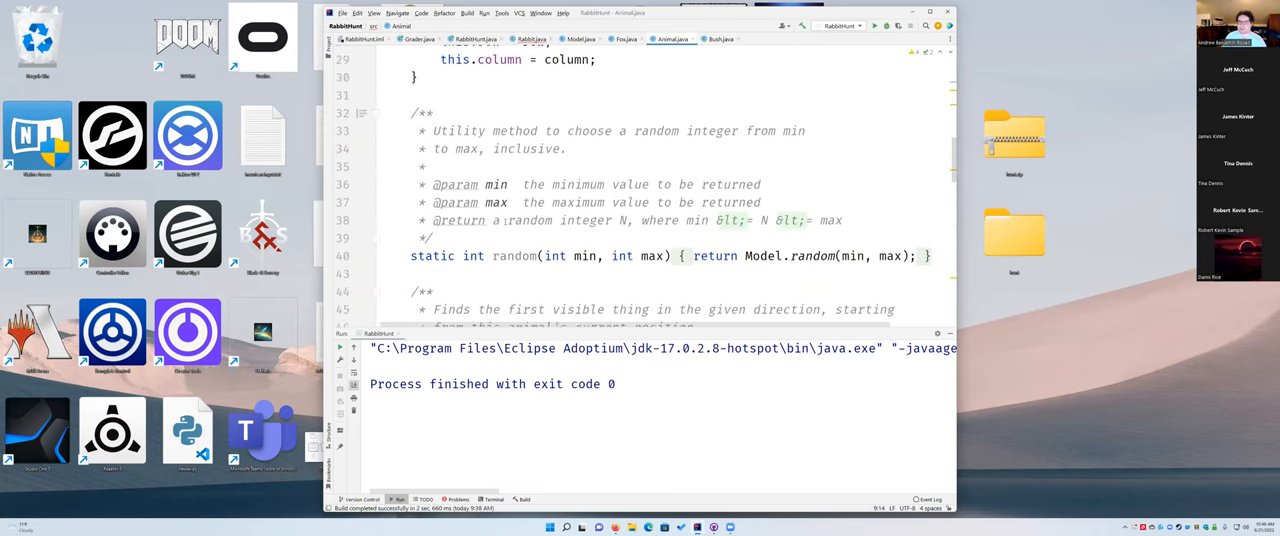
scroll(down, 3)
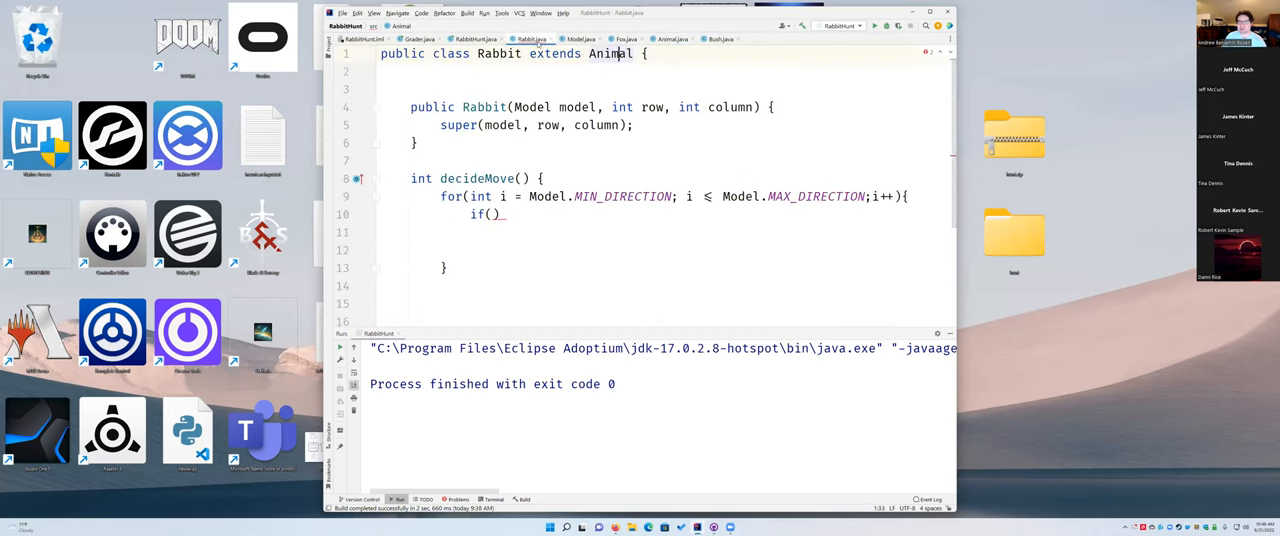
click(494, 214)
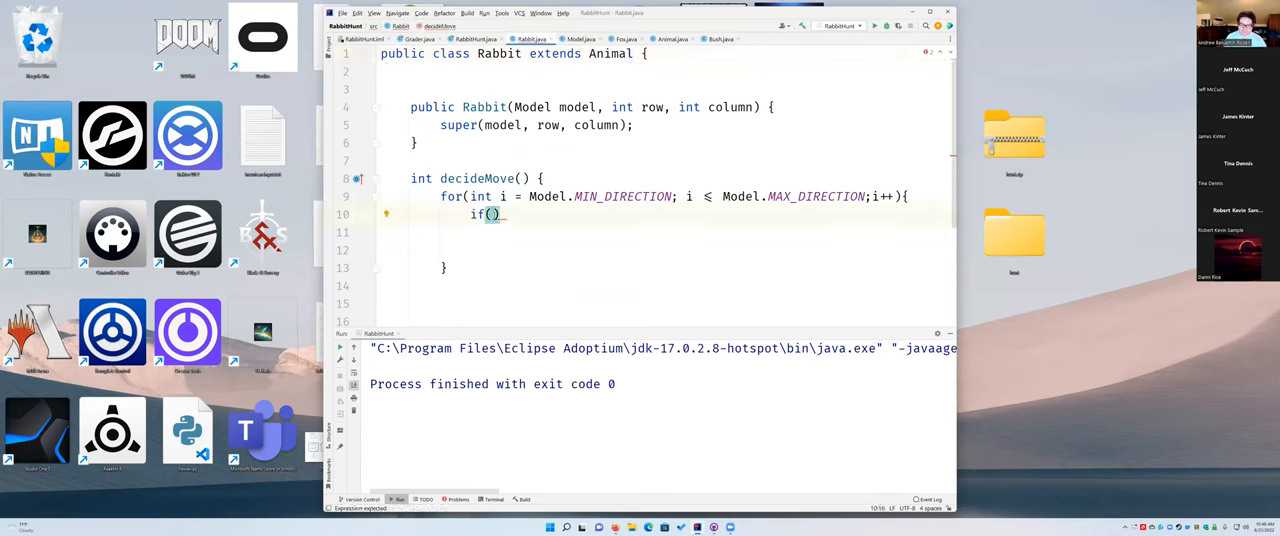
text(look()
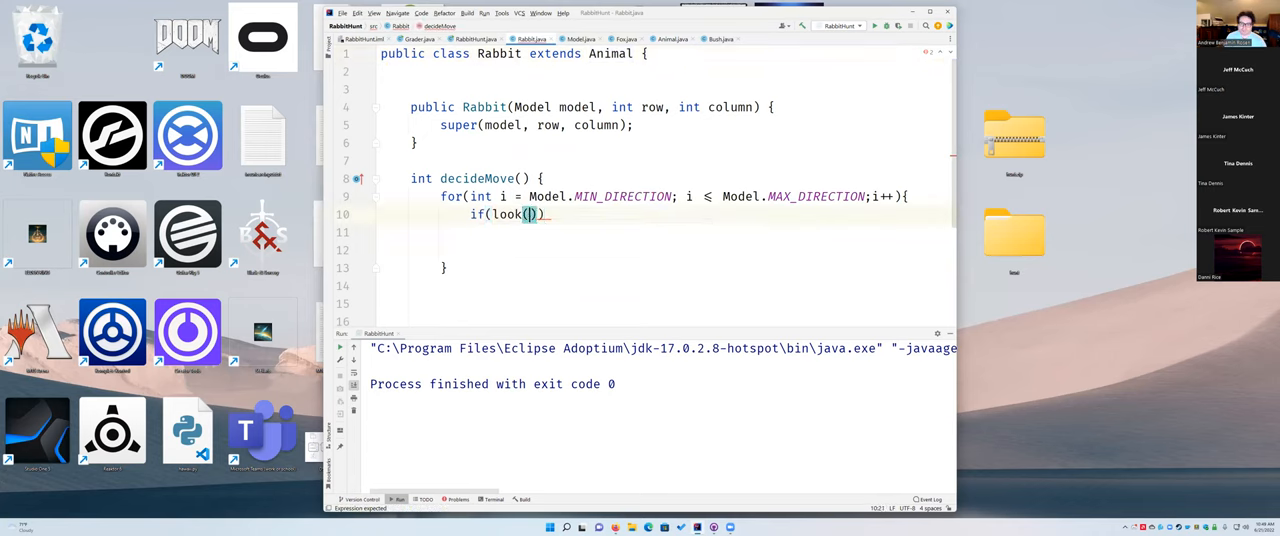
text(i)
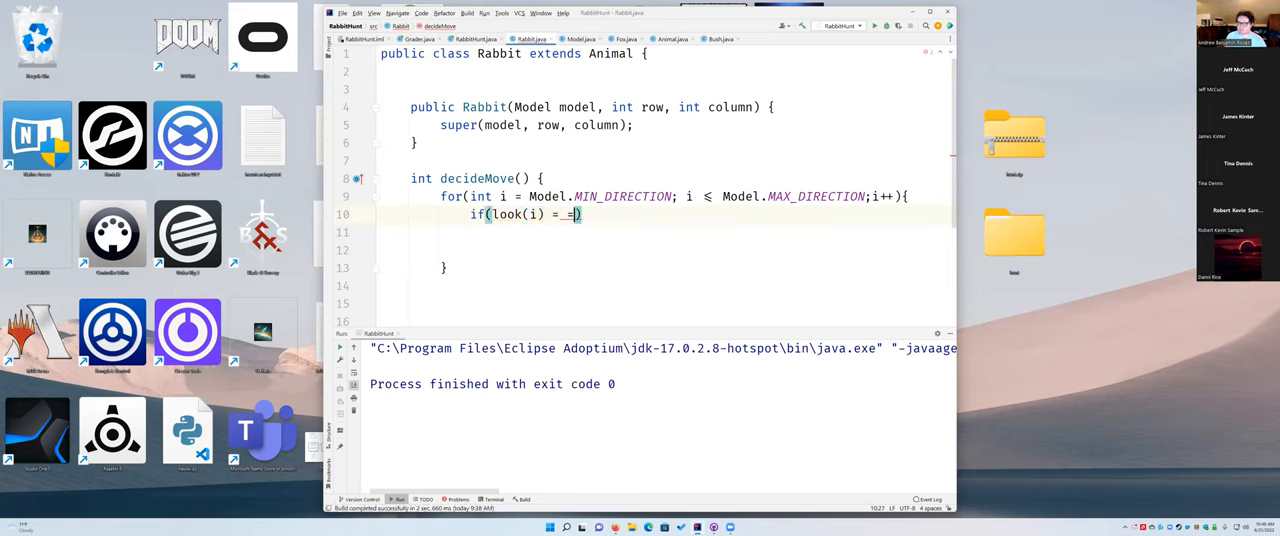
key(Backspace)
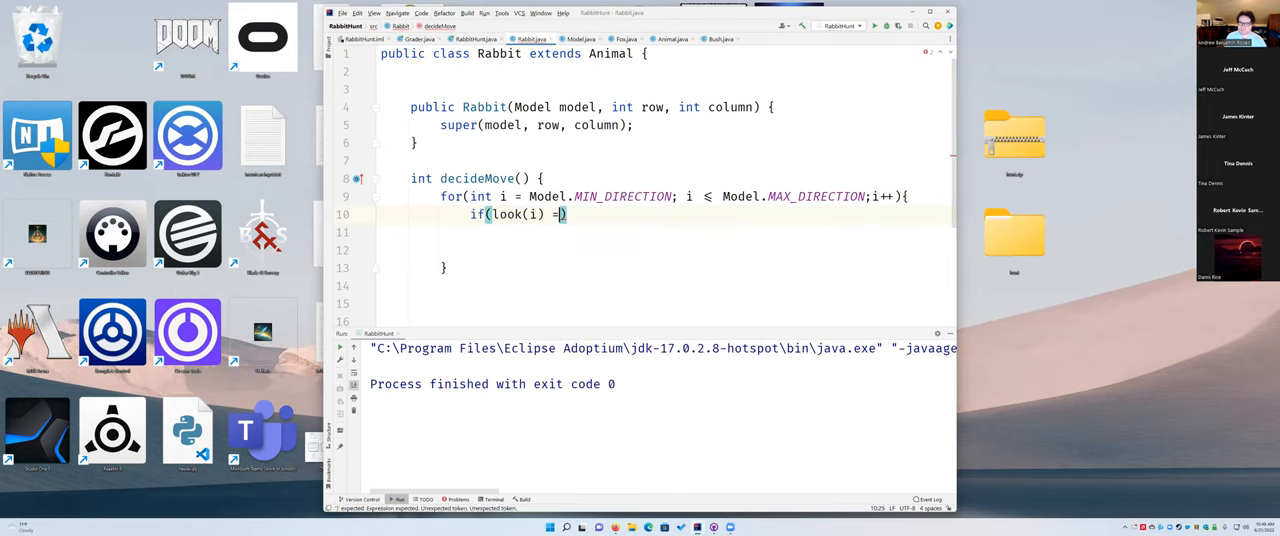
text(= Model)
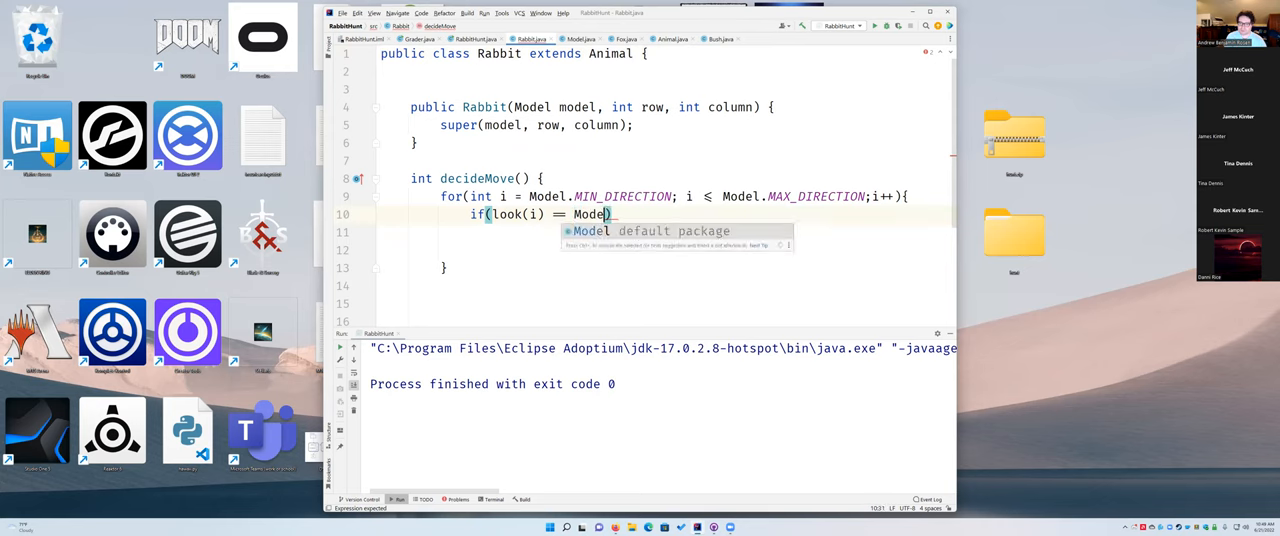
text(.)
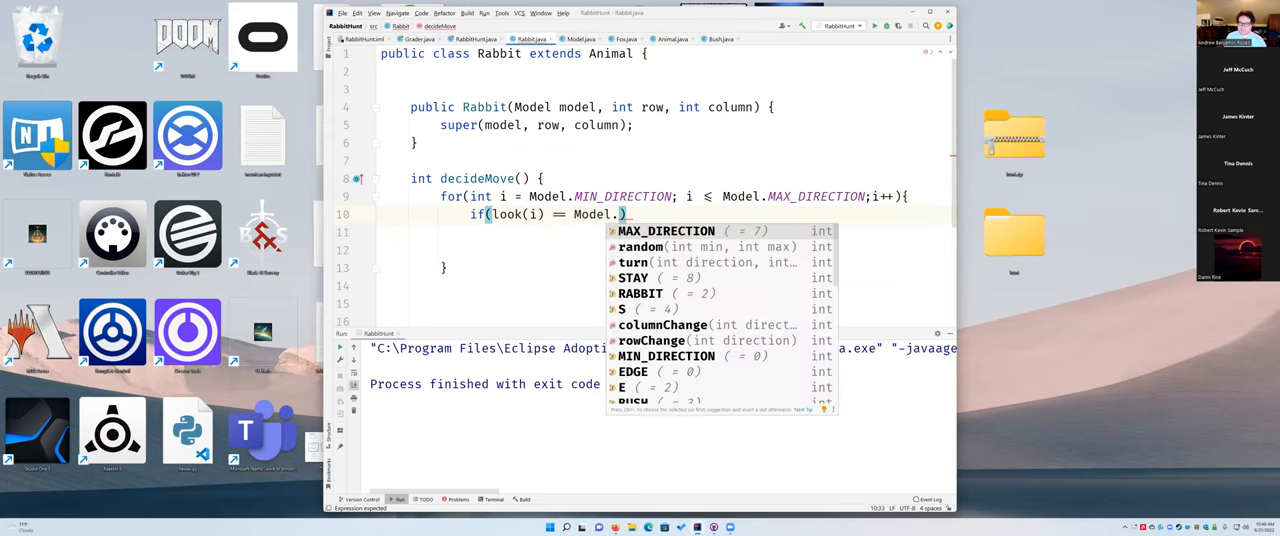
text(FOX)
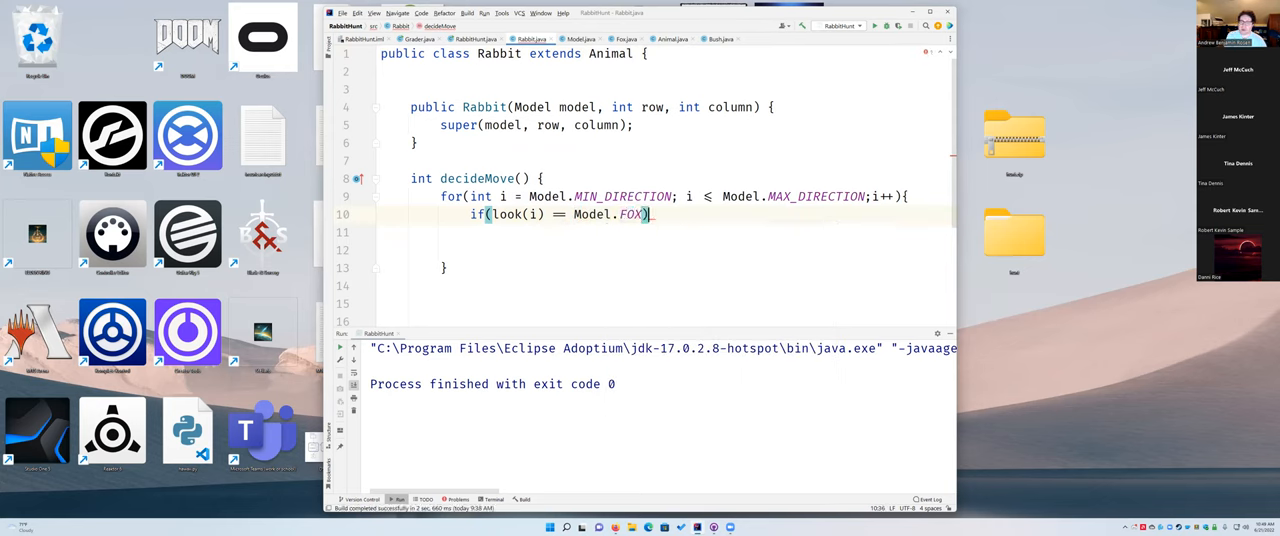
text({)
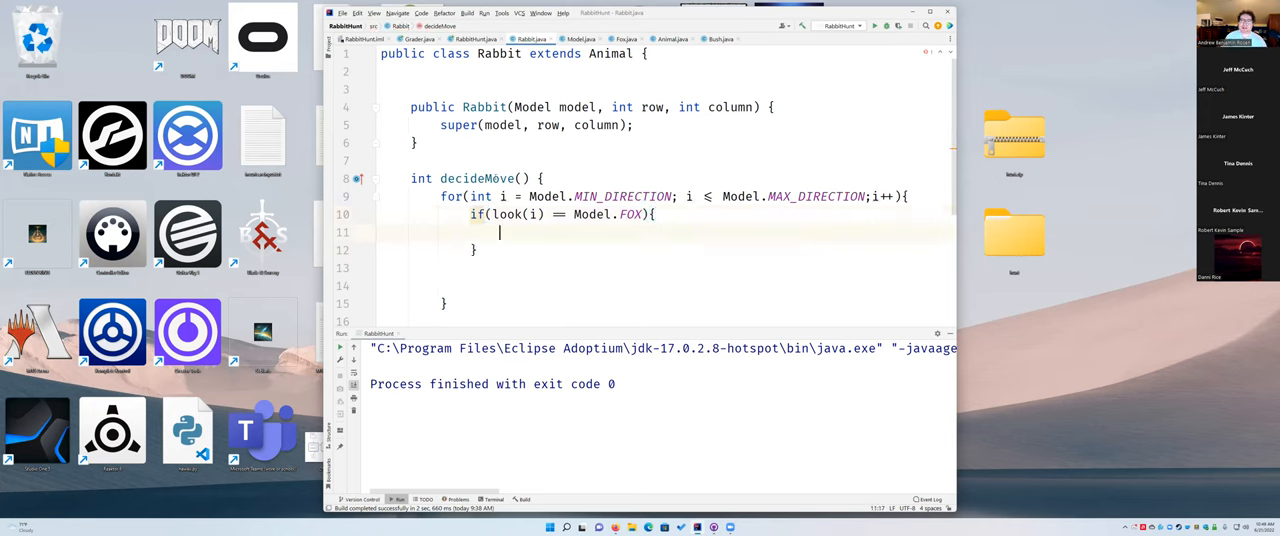
Review Fox.java's decideMove loop that checks look(i) for Model.RABBIT and resets canSeeRabbitNow
click(624, 40)
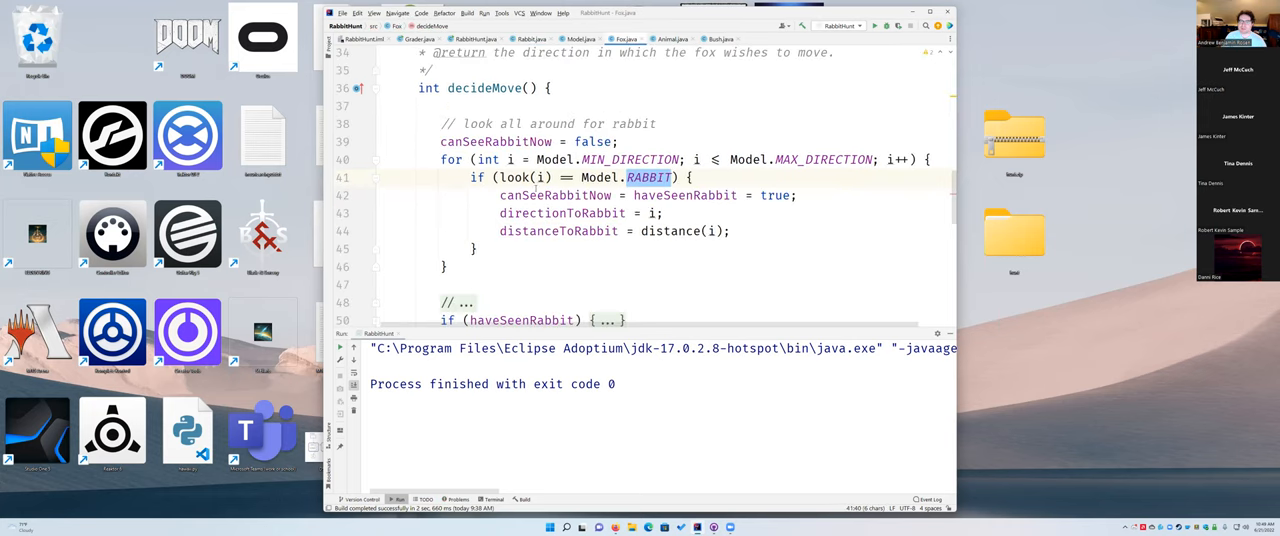
drag(440, 160, 694, 176)
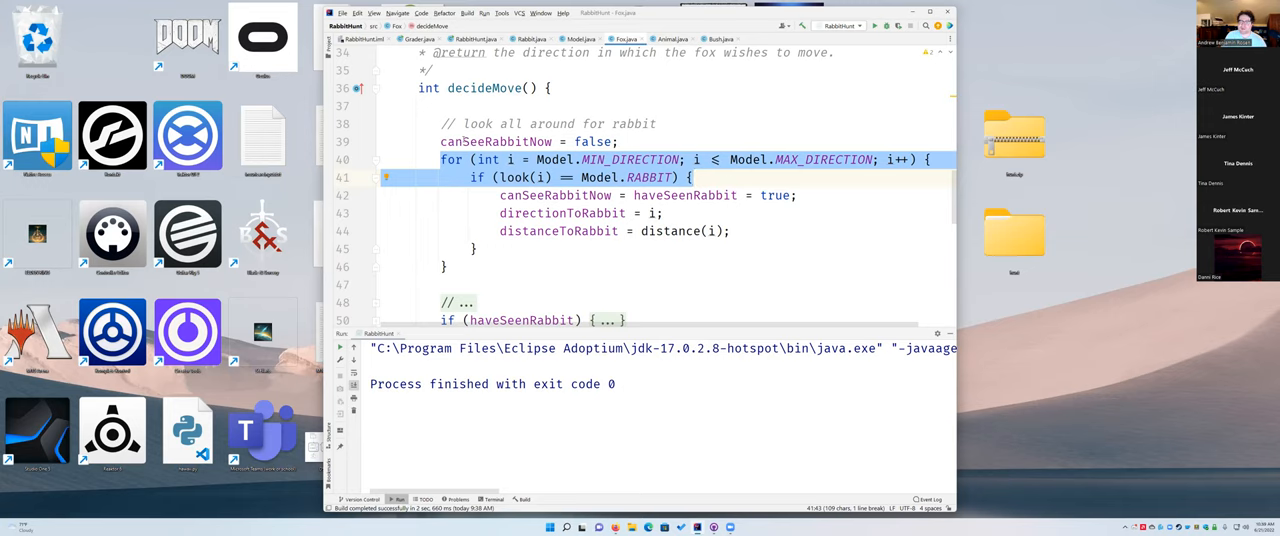
click(528, 140)
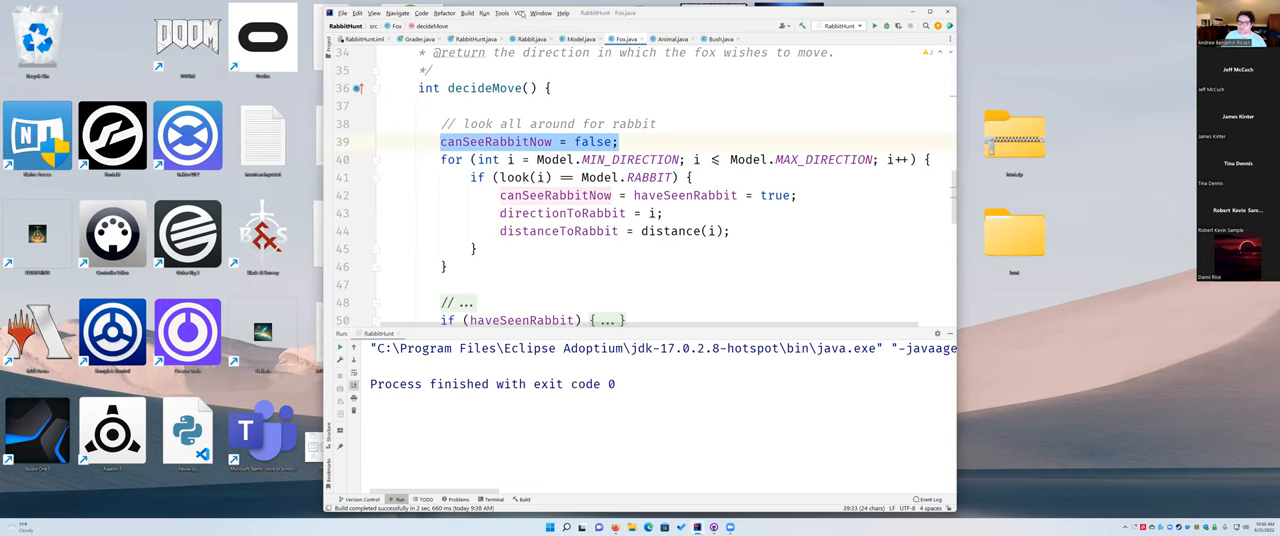
click(528, 38)
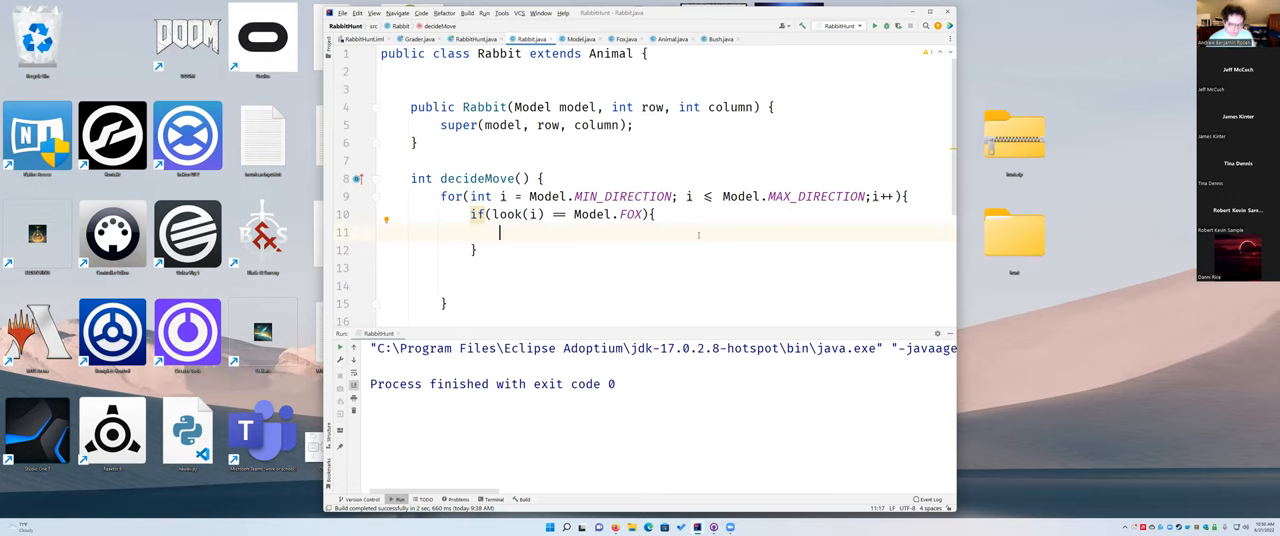
Write return Model.turn(i,4) inside the fox-sighting if block
text(return M)
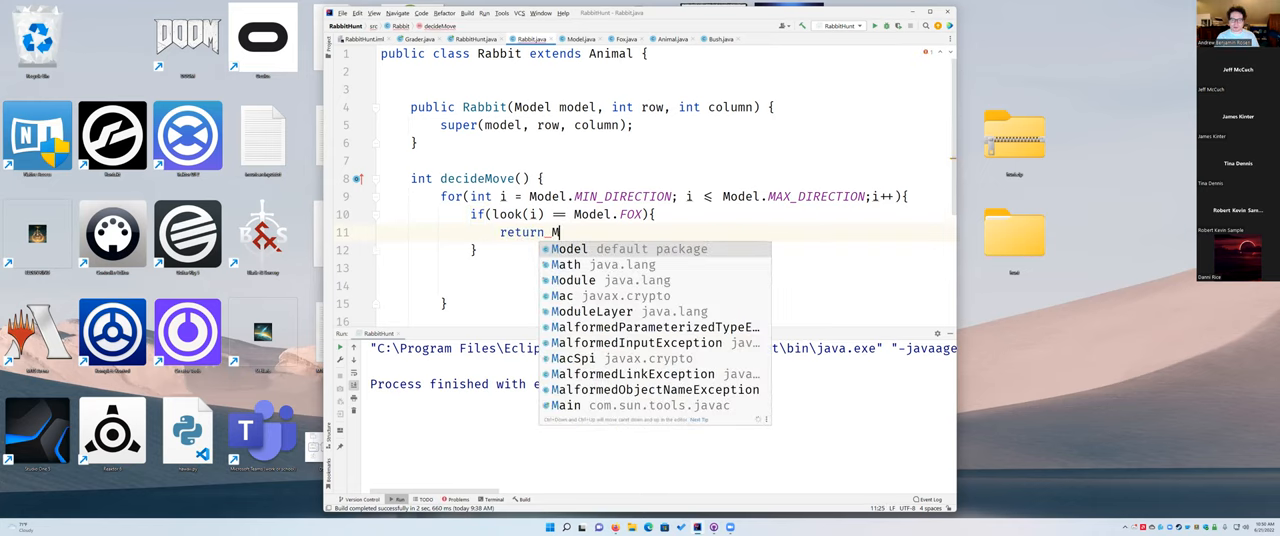
text(odel.turn()
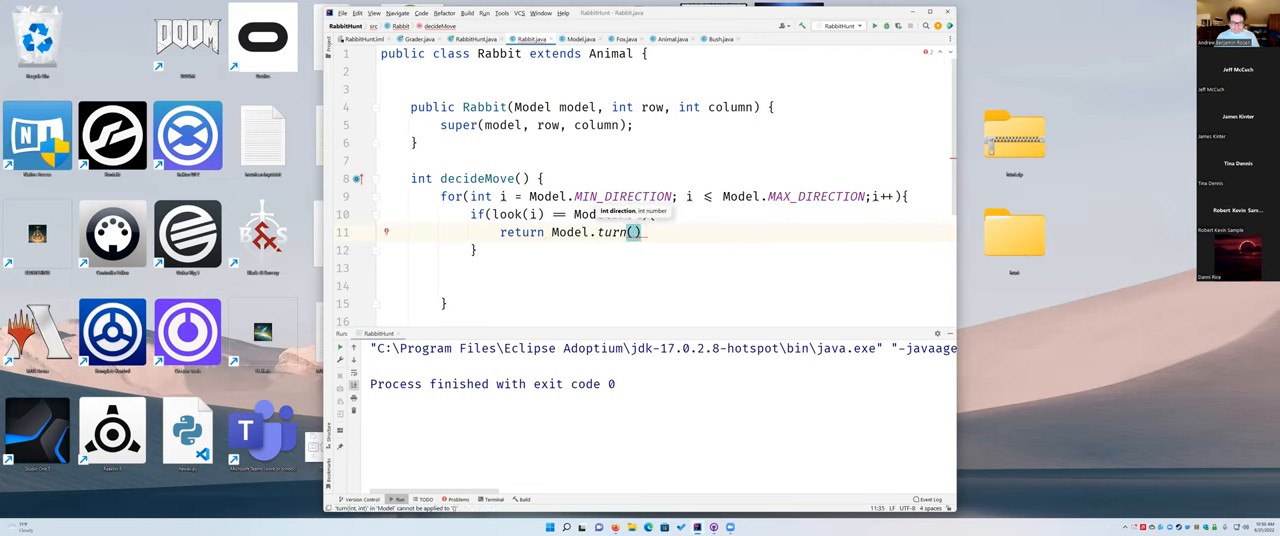
text(i,4)
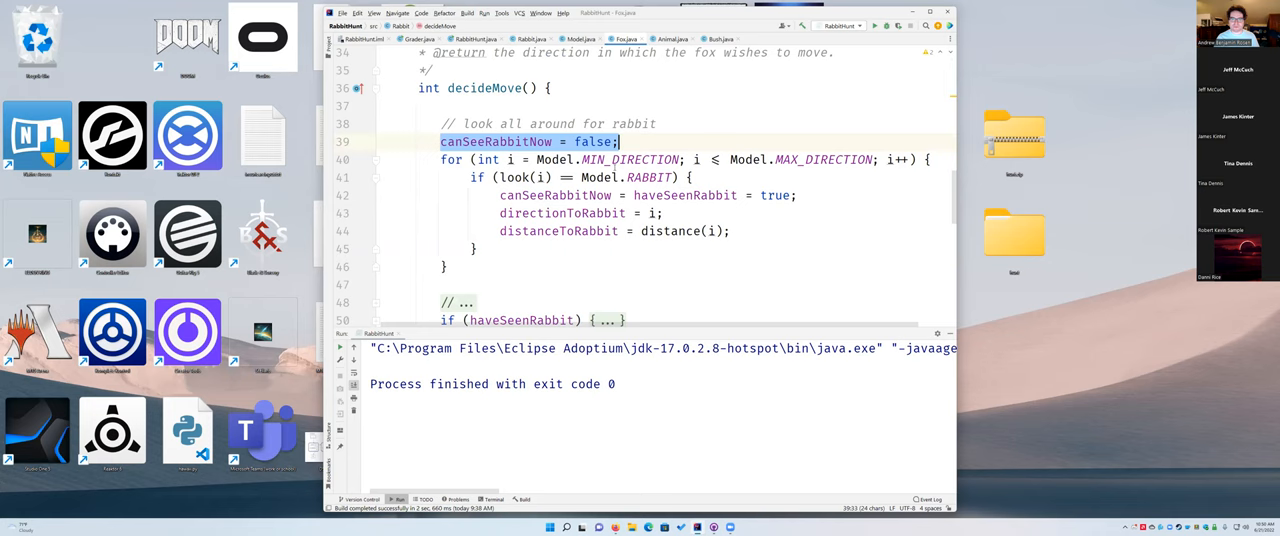
scroll(down, 3)
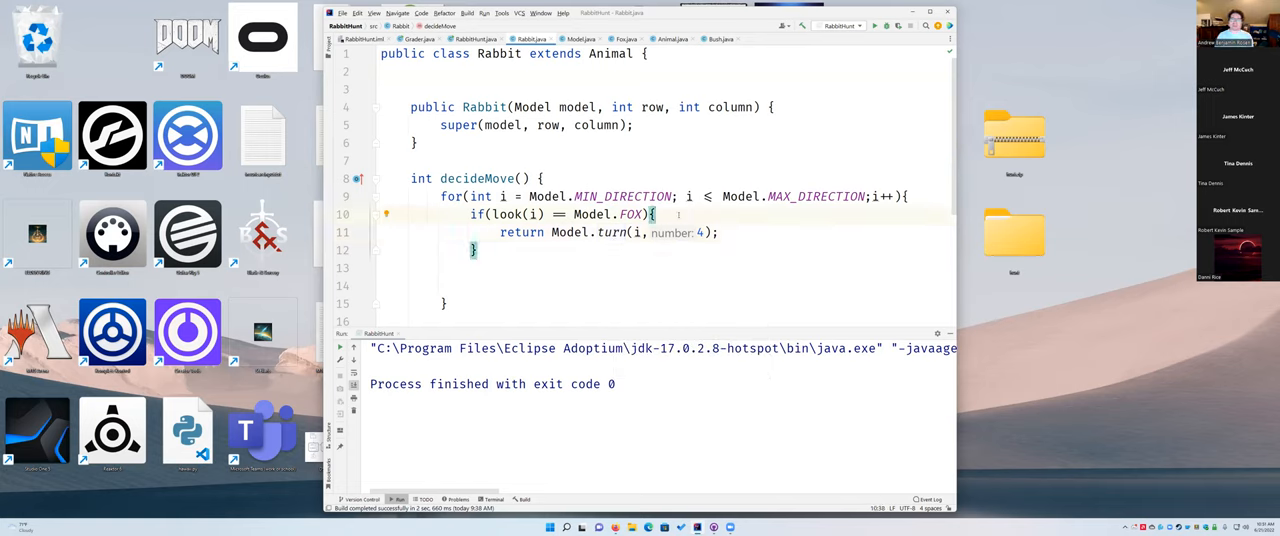
text(if)
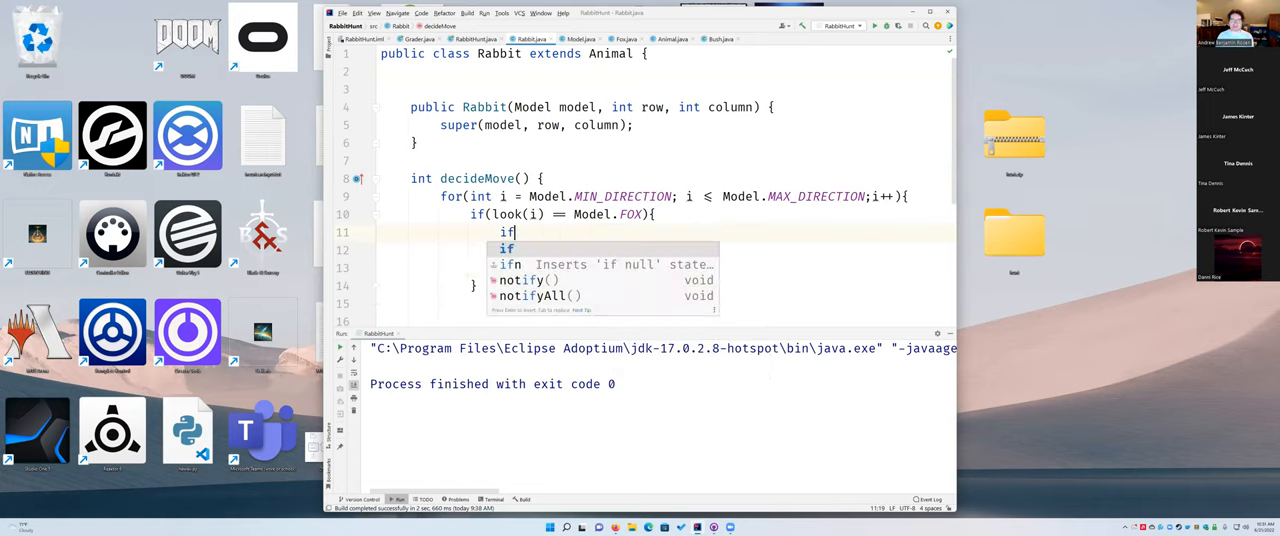
text(()
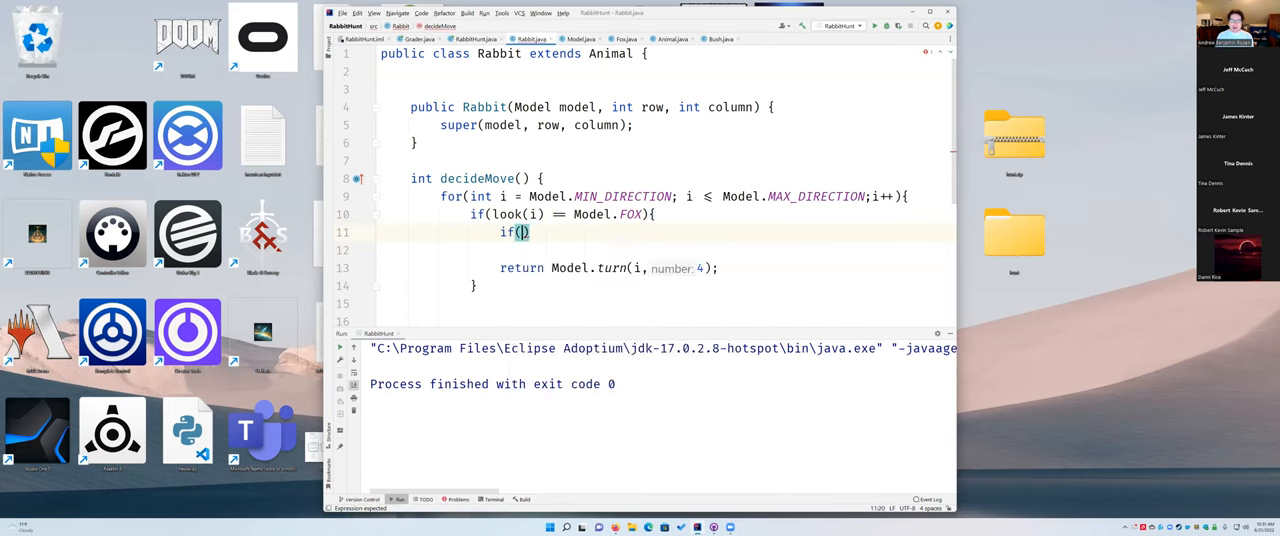
text(i == _Model.N)
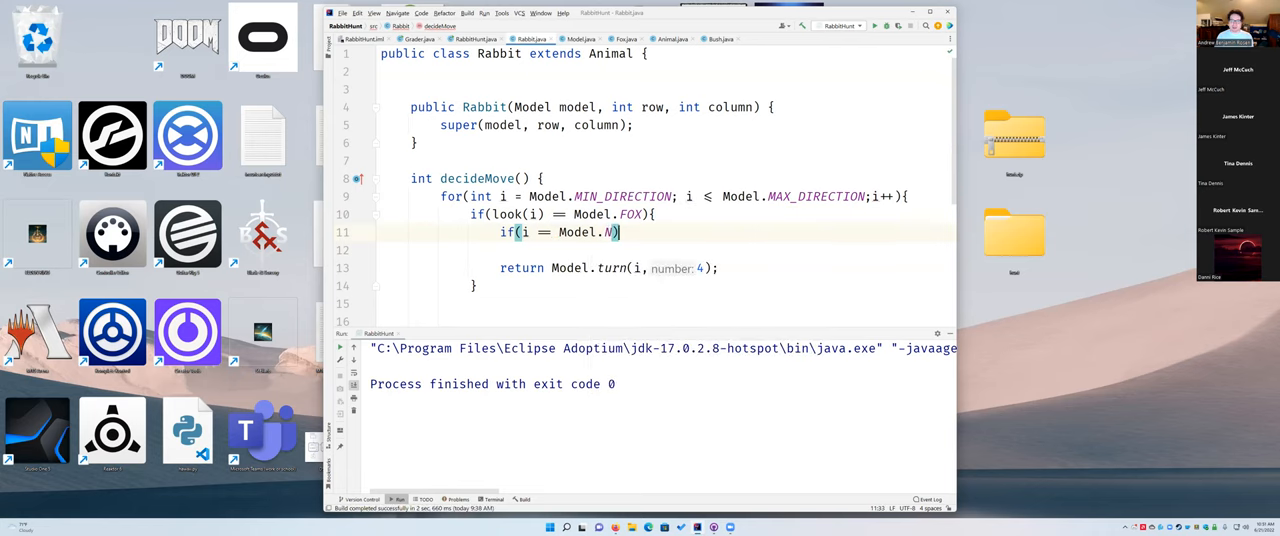
text(return Model.S;)
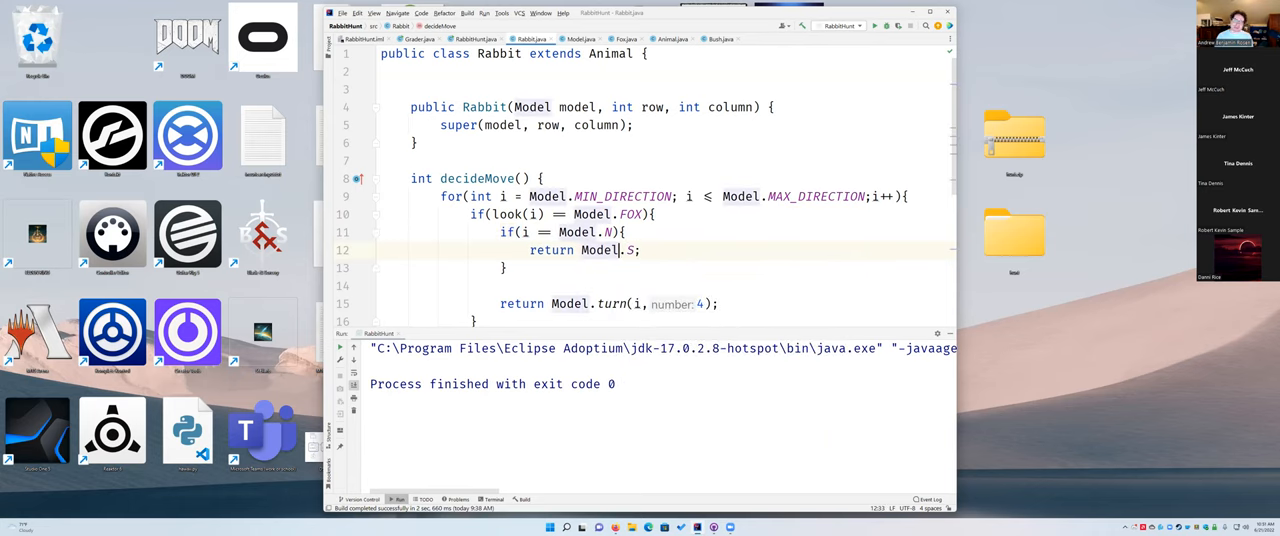
drag(520, 232, 508, 268)
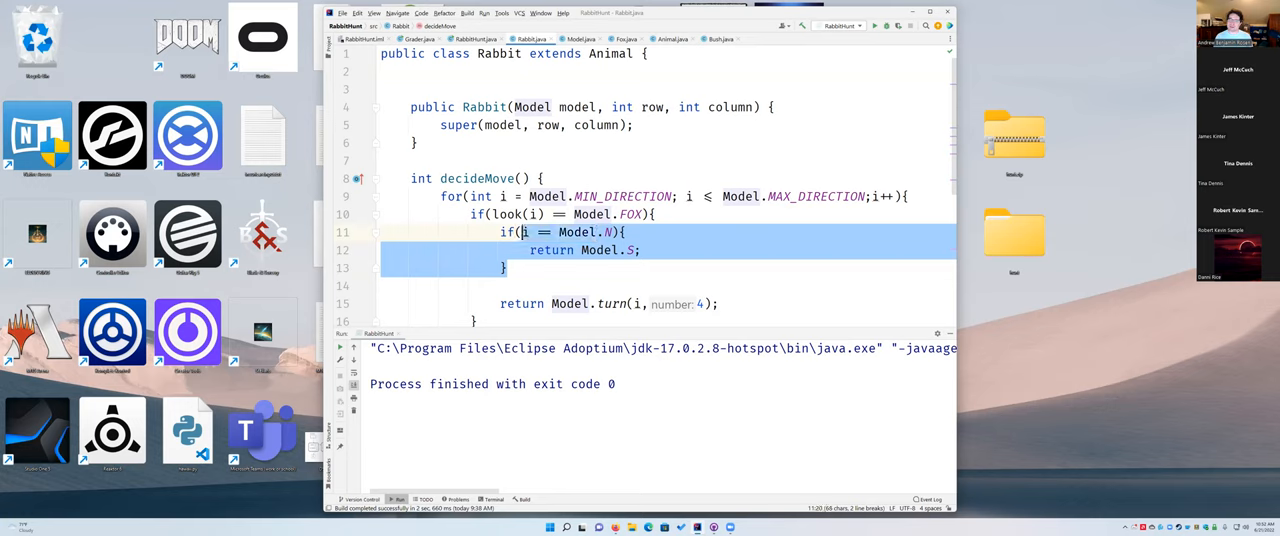
key(Delete)
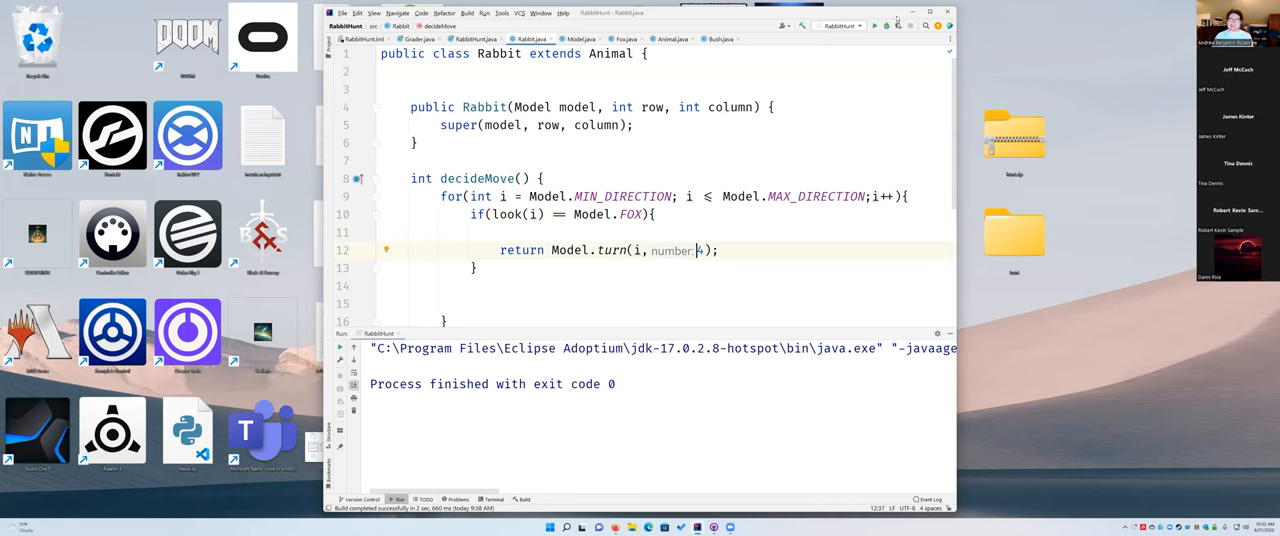
Run the grader, which reports 1 escape out of 300 and grade 0.0
click(418, 38)
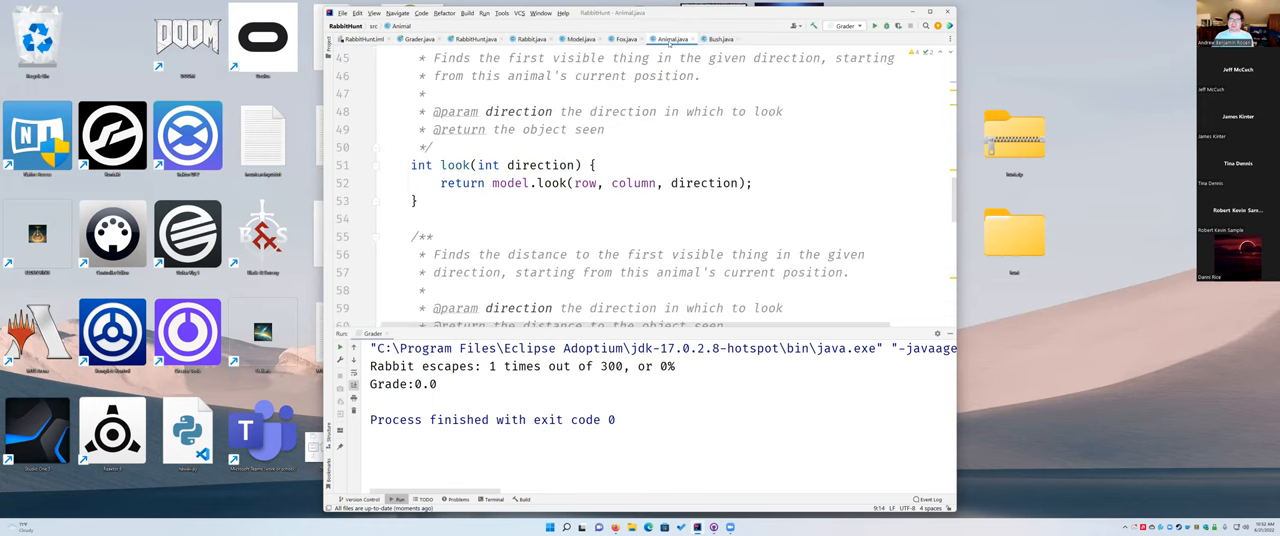
Run the RabbitHunt main class to open the graphical simulation window
click(848, 24)
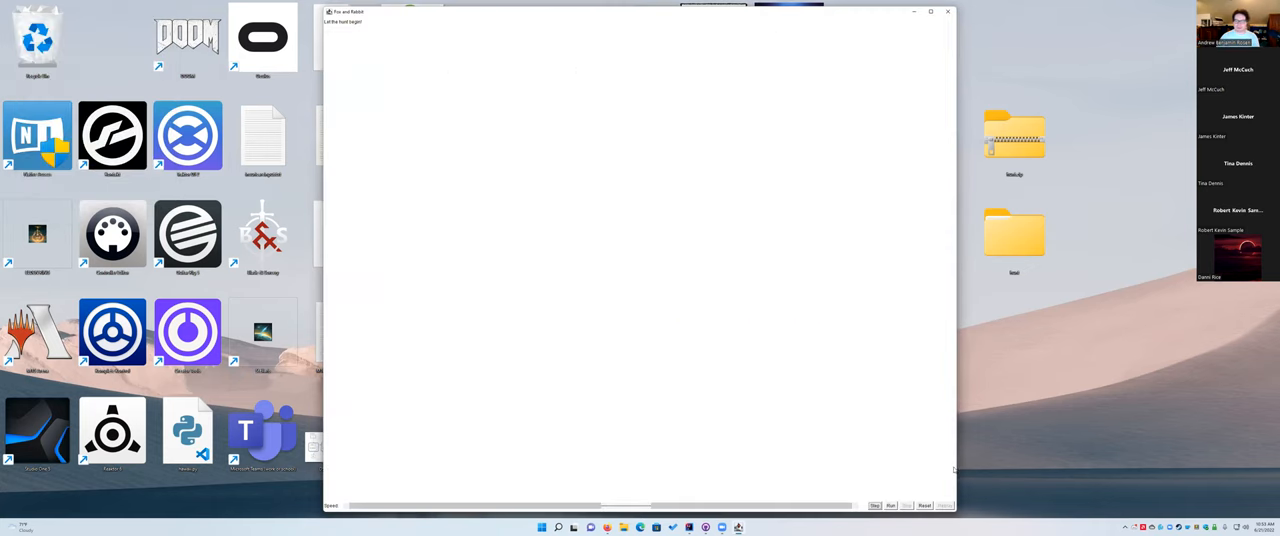
Populate a new field with fox, rabbit and bushes, then advance one step
click(888, 504)
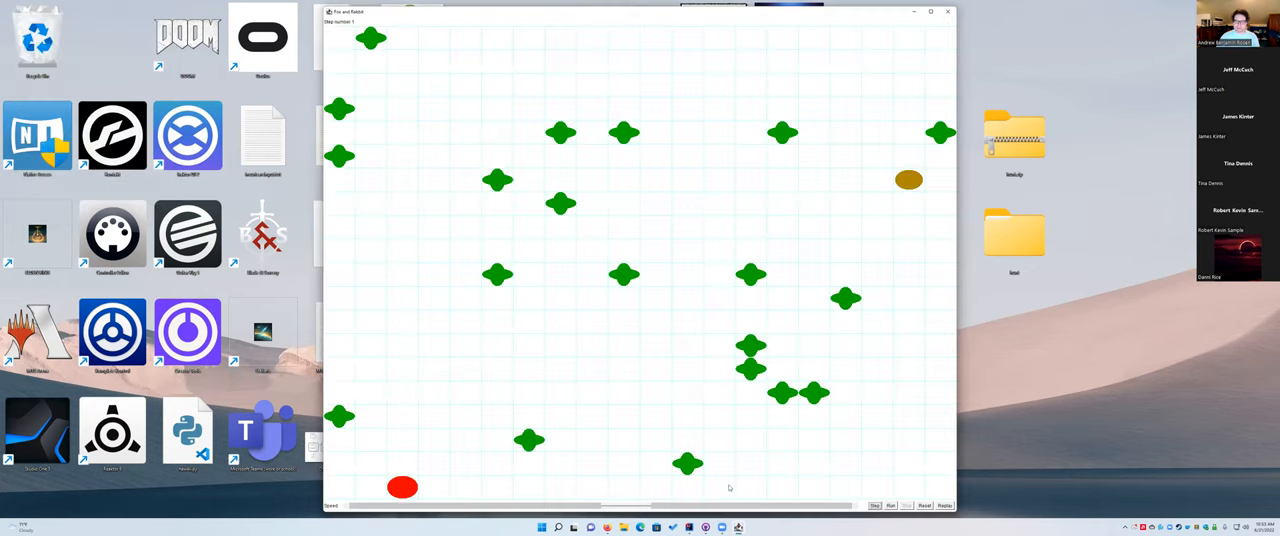
click(876, 504)
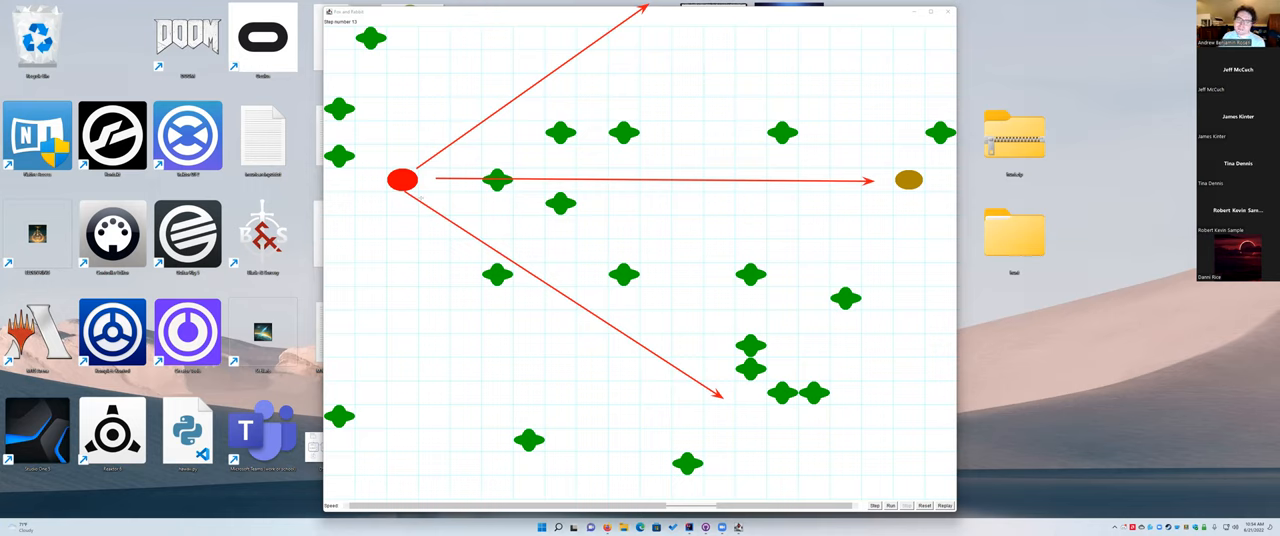
mouse_move(810, 124)
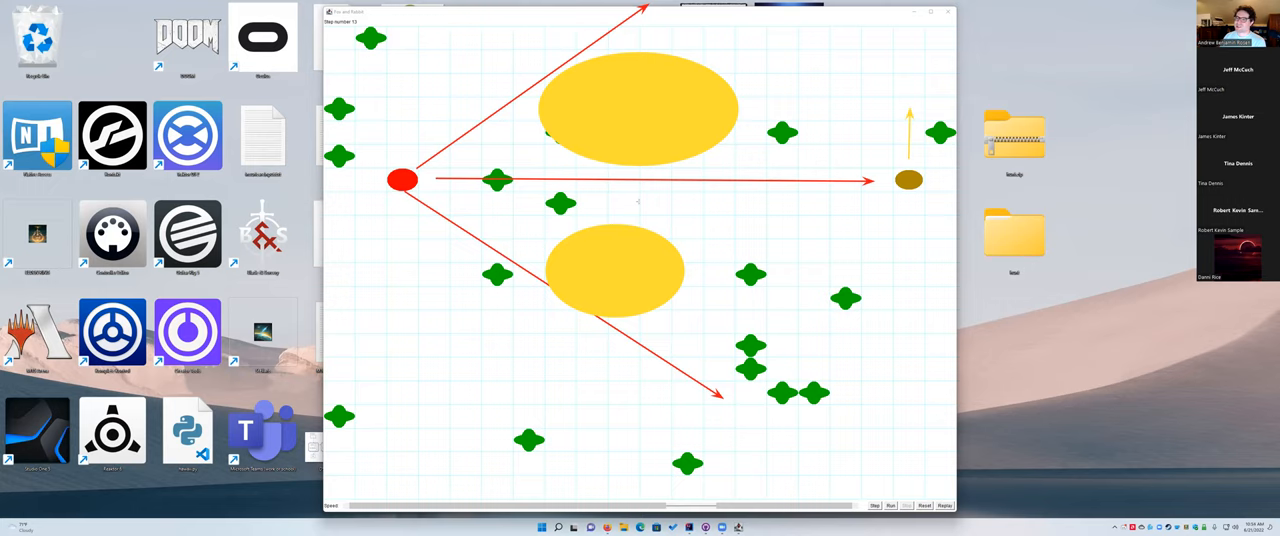
mouse_move(800, 142)
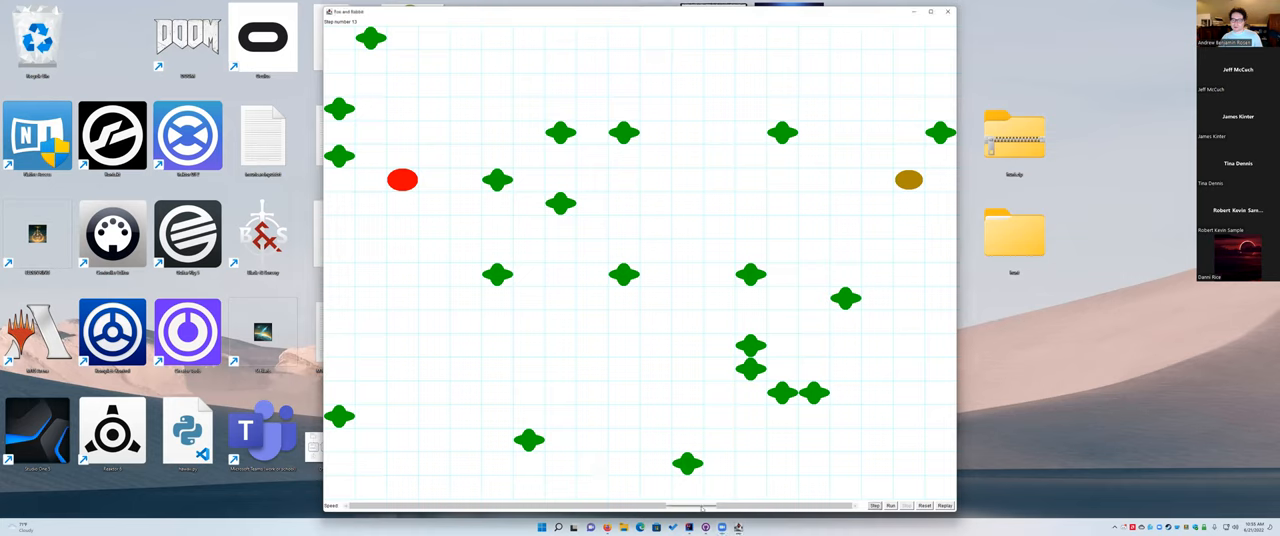
Start a new hunt on a fresh field and advance it two steps
click(874, 504)
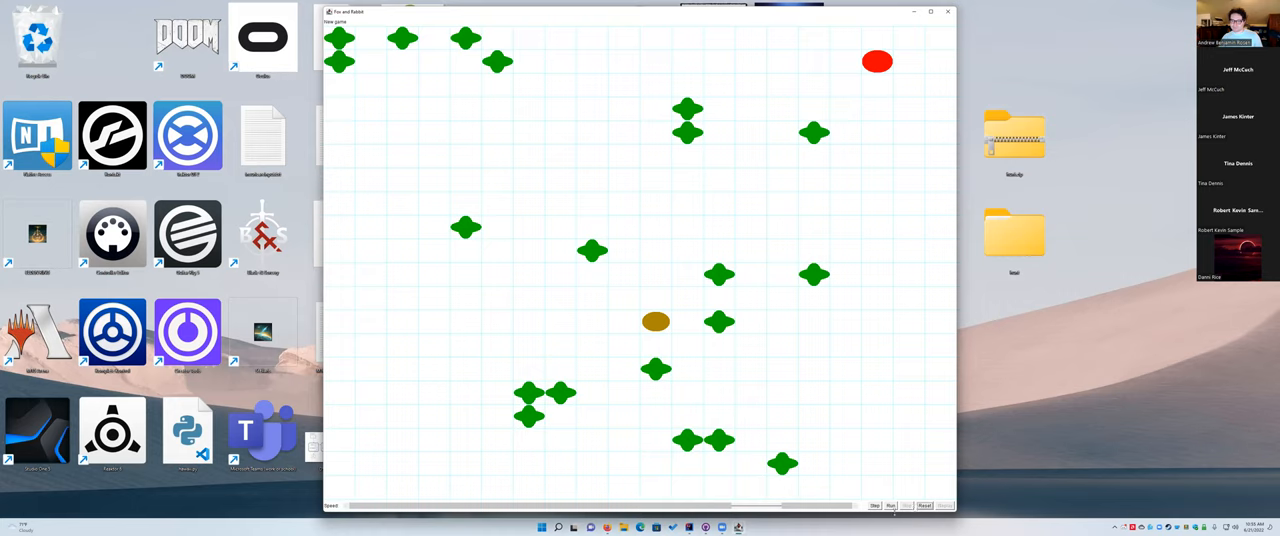
click(892, 504)
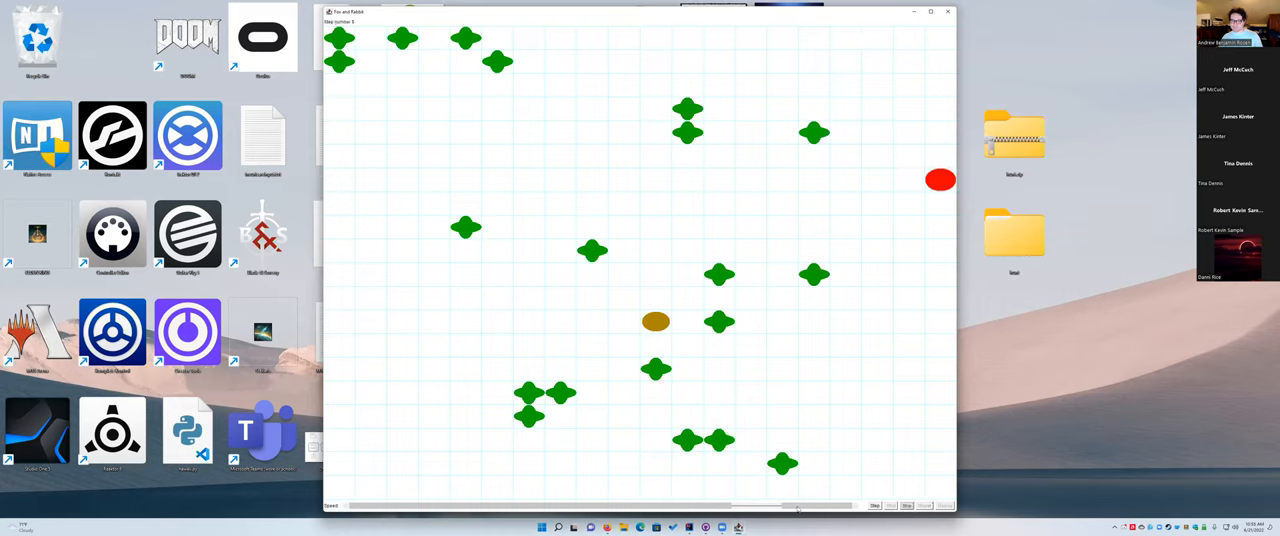
click(874, 504)
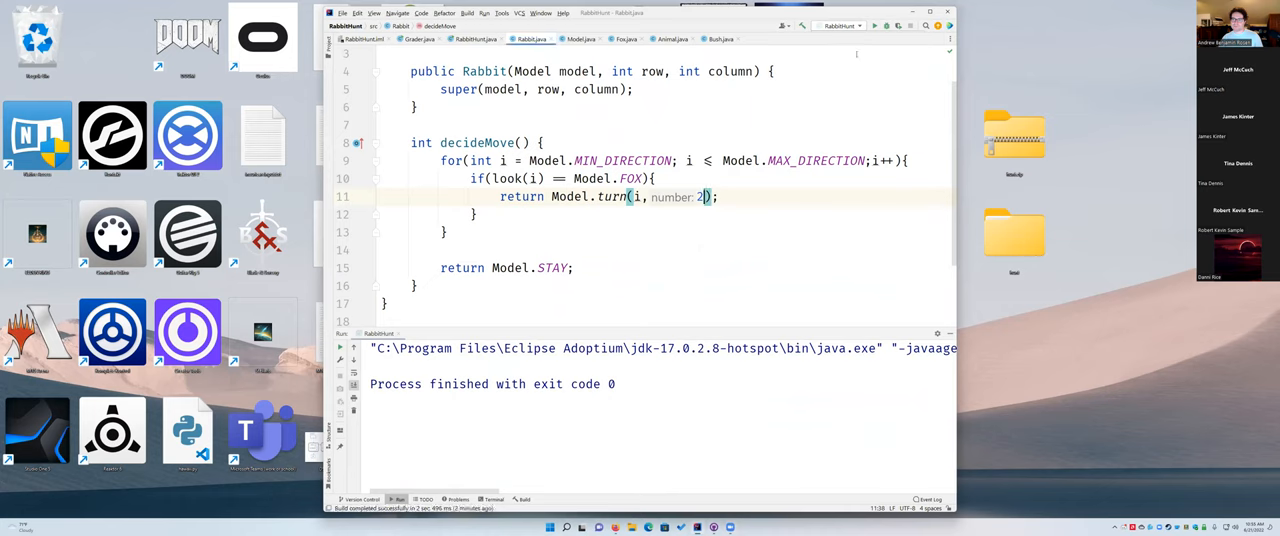
Run the grader with the Model.STAY fallback, getting 38 escapes of 300 (12%)
click(872, 24)
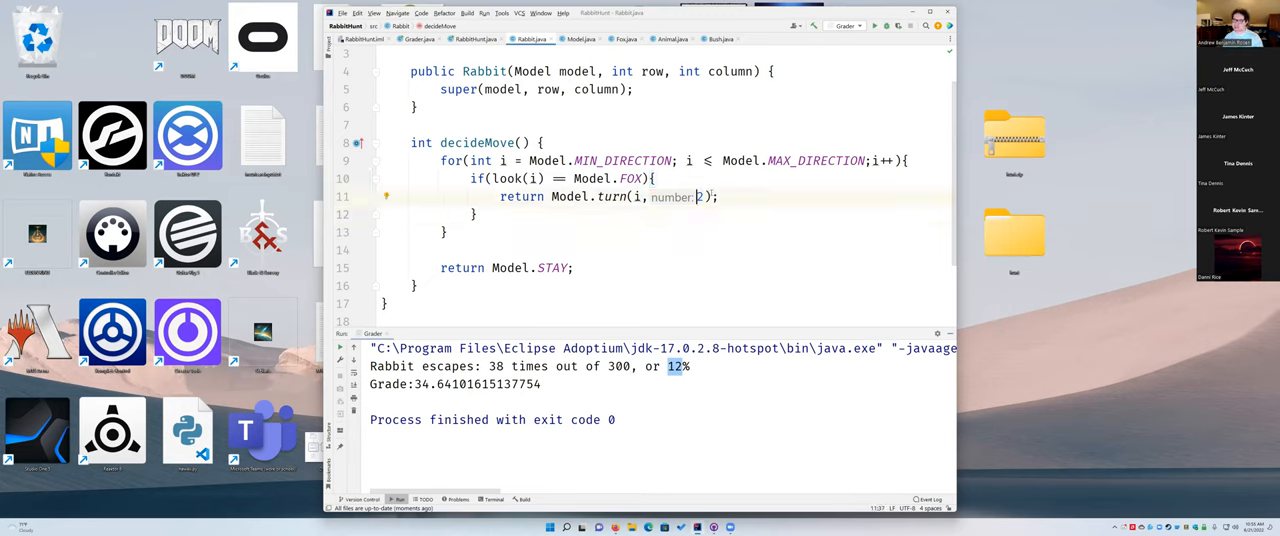
Change the turn amount to Model.turn(i, 6) and rerun: 88 of 300 escapes, grade about 53.85
text(6)
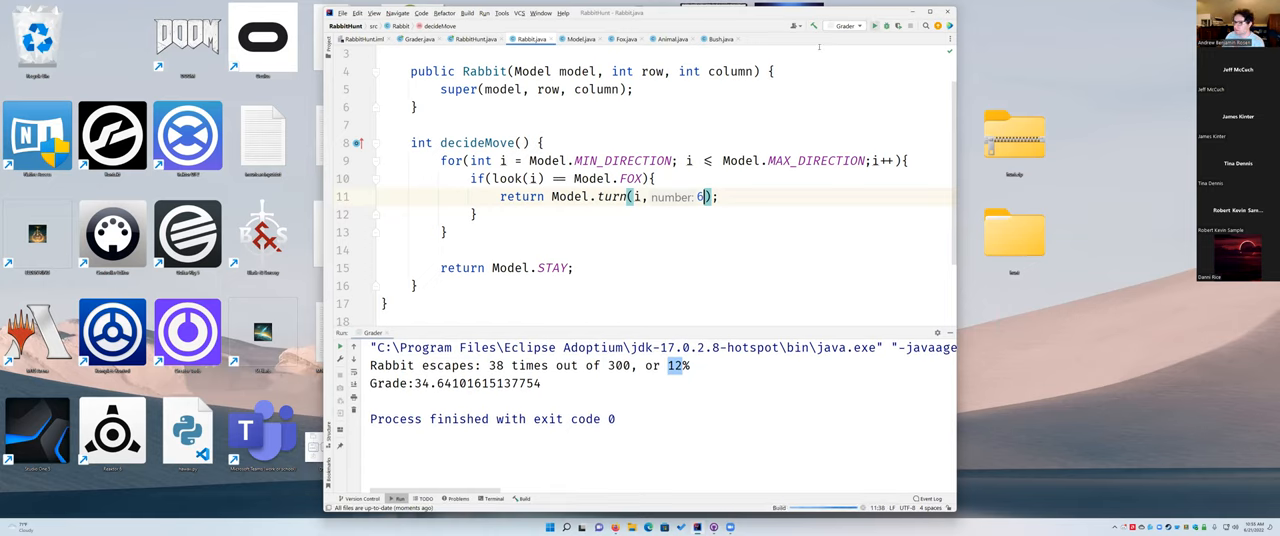
click(872, 24)
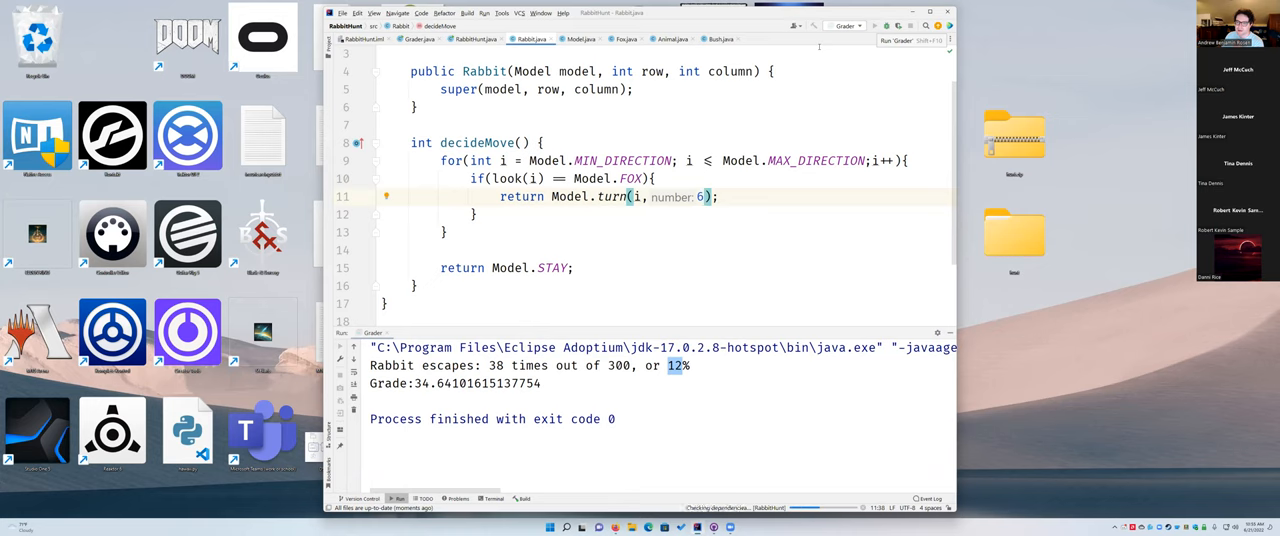
click(872, 24)
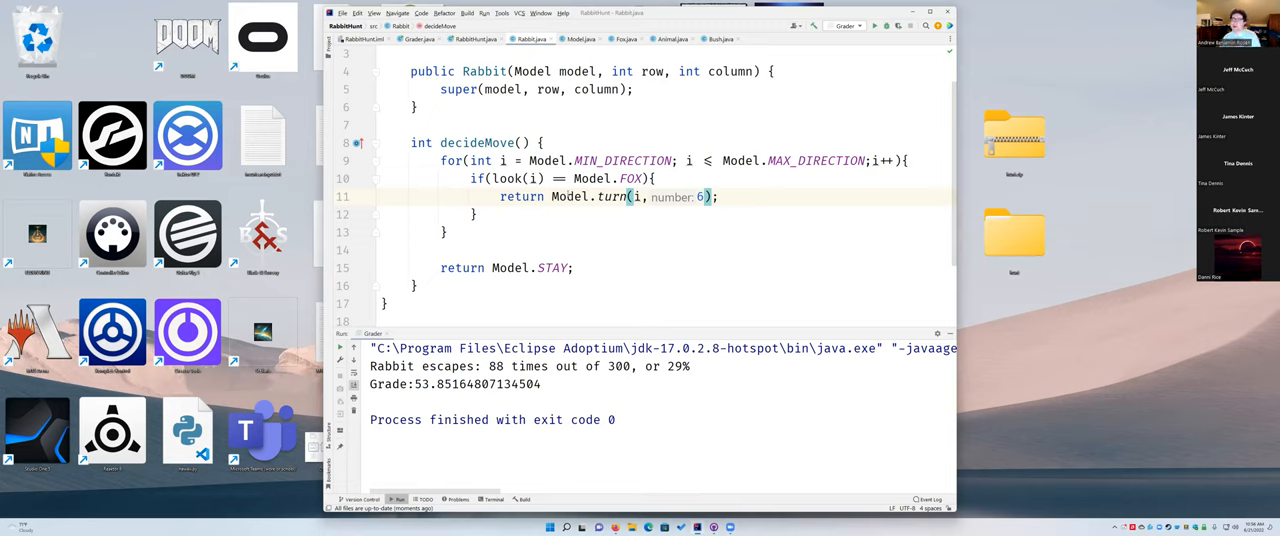
mouse_move(876, 88)
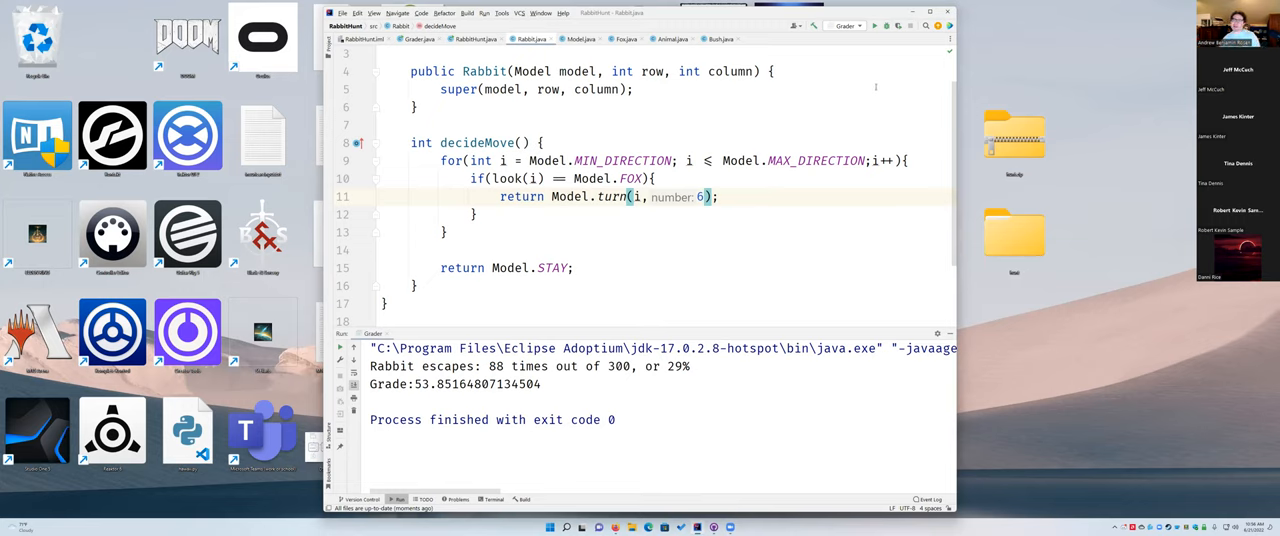